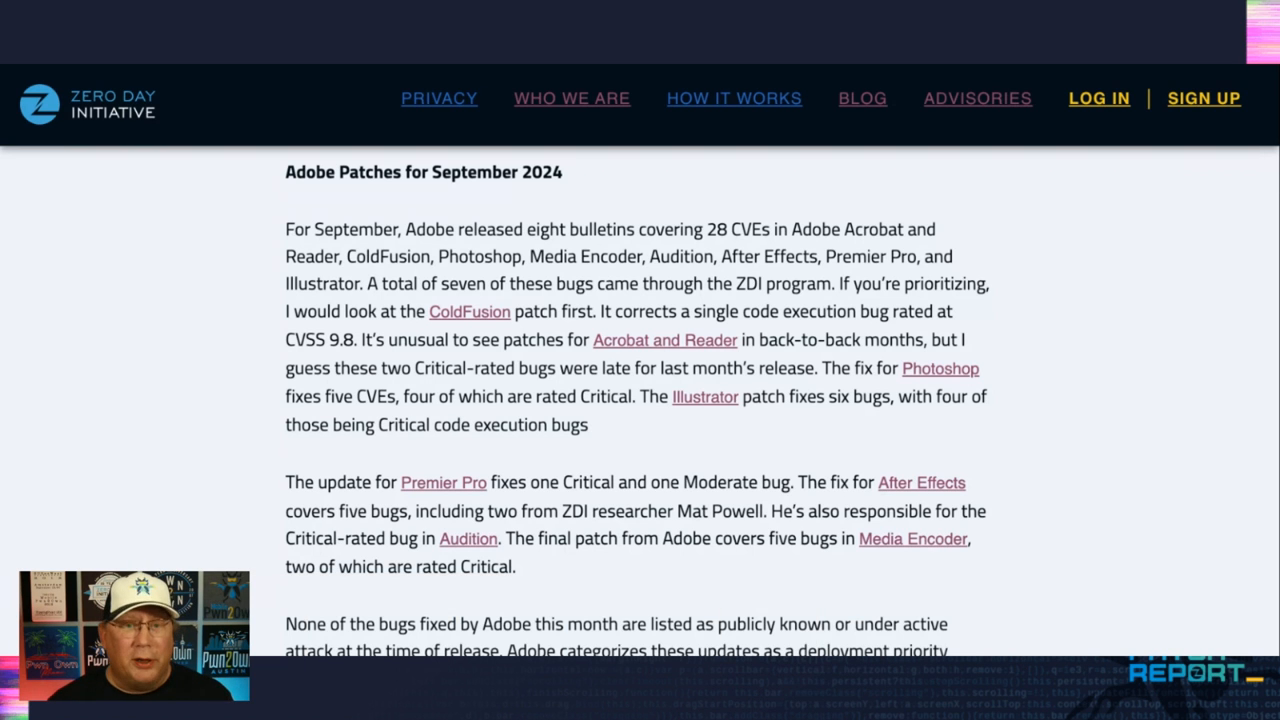
scroll(down, 3)
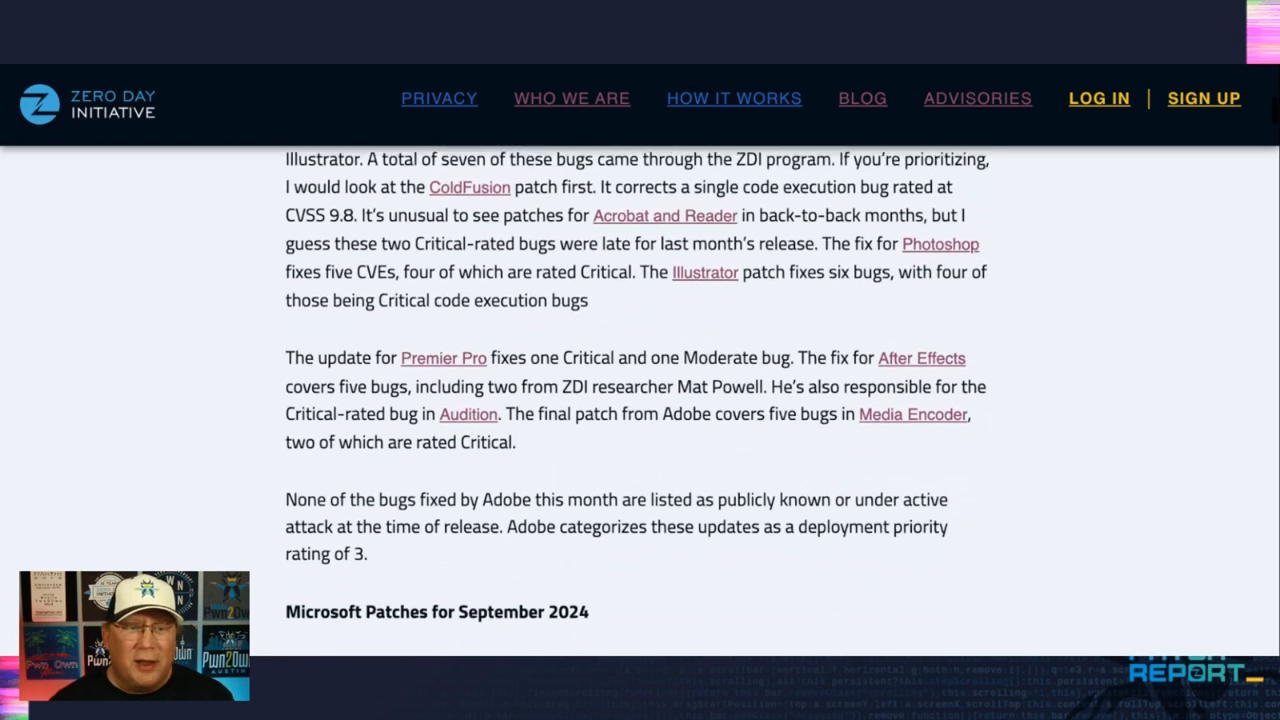
scroll(down, 3)
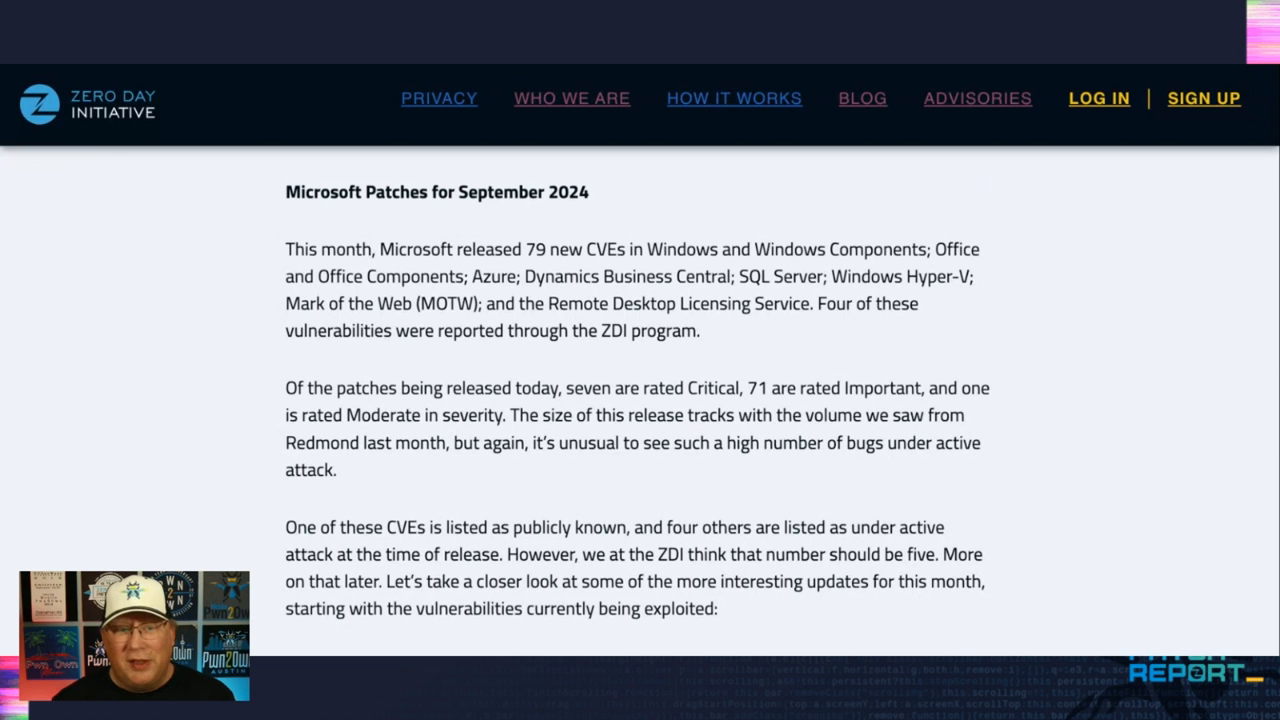
scroll(down, 3)
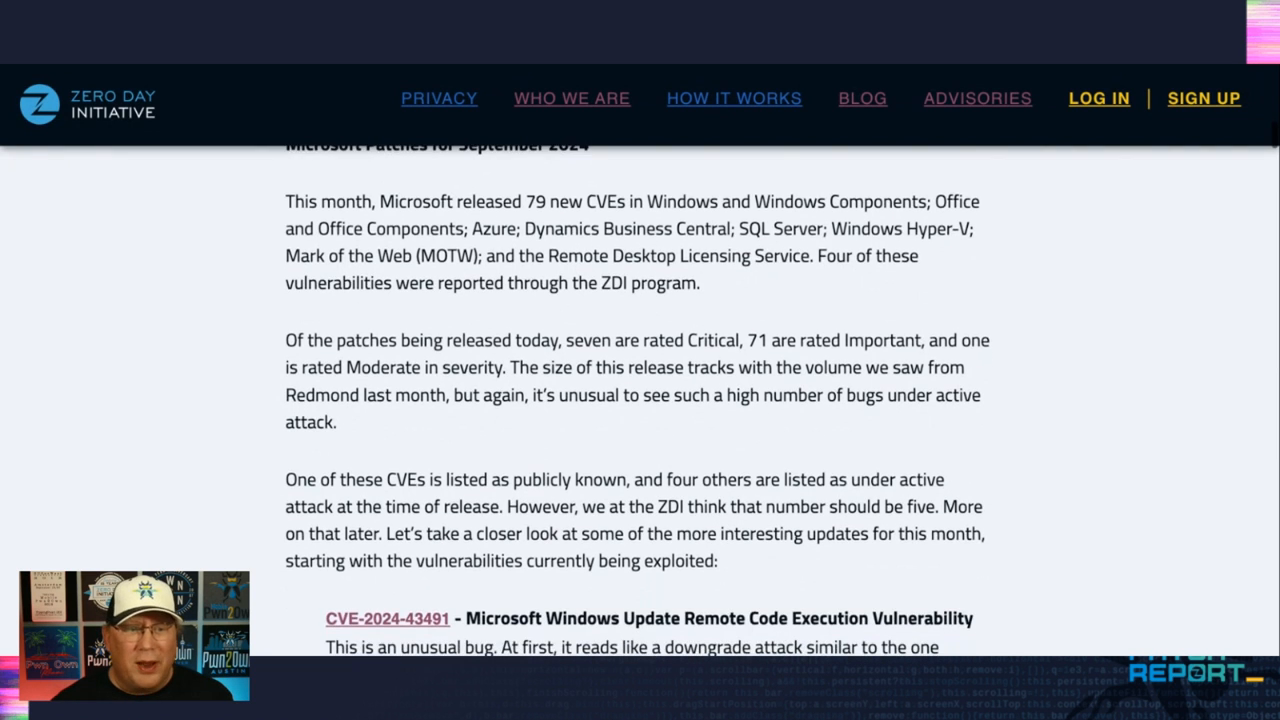
scroll(down, 3)
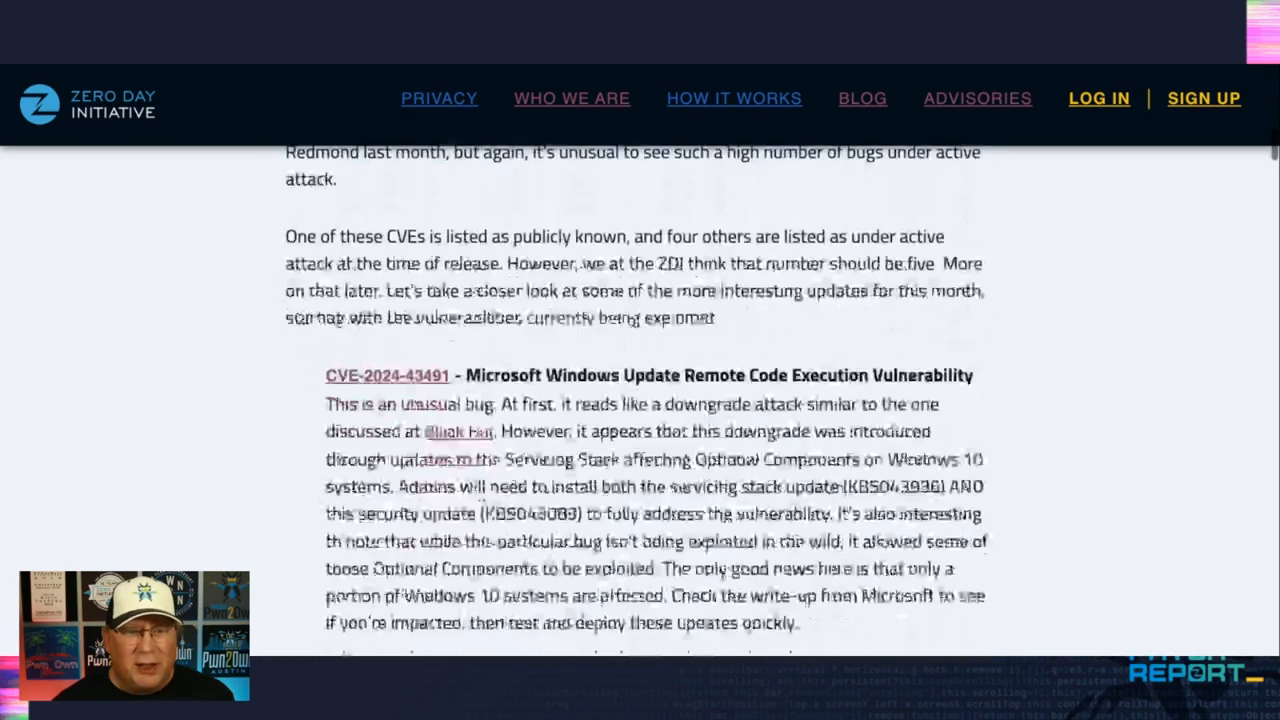
scroll(down, 3)
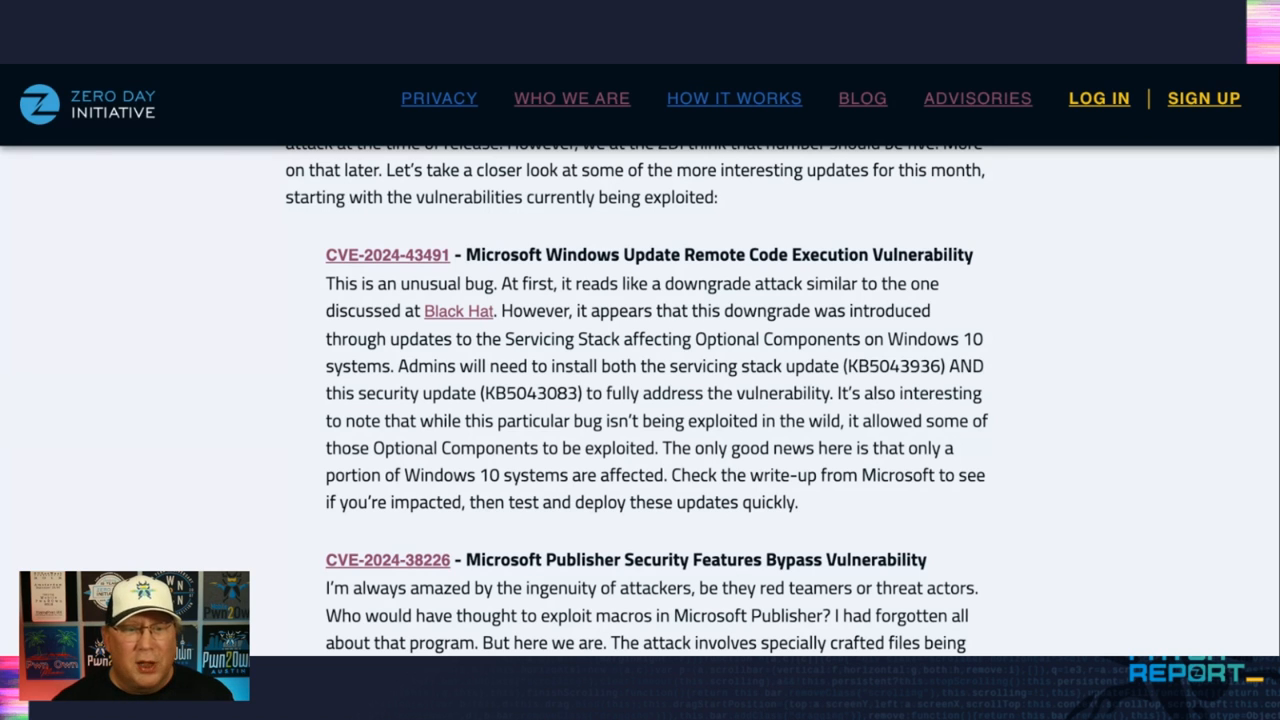
scroll(down, 3)
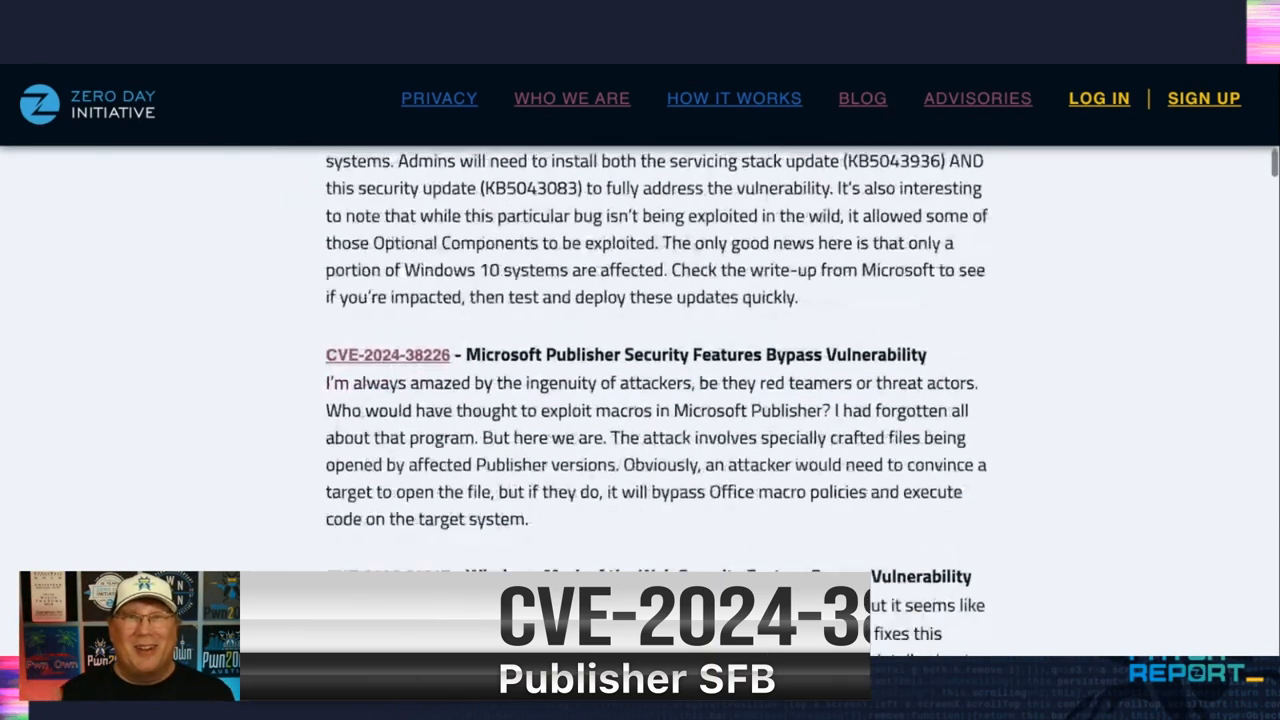
scroll(down, 3)
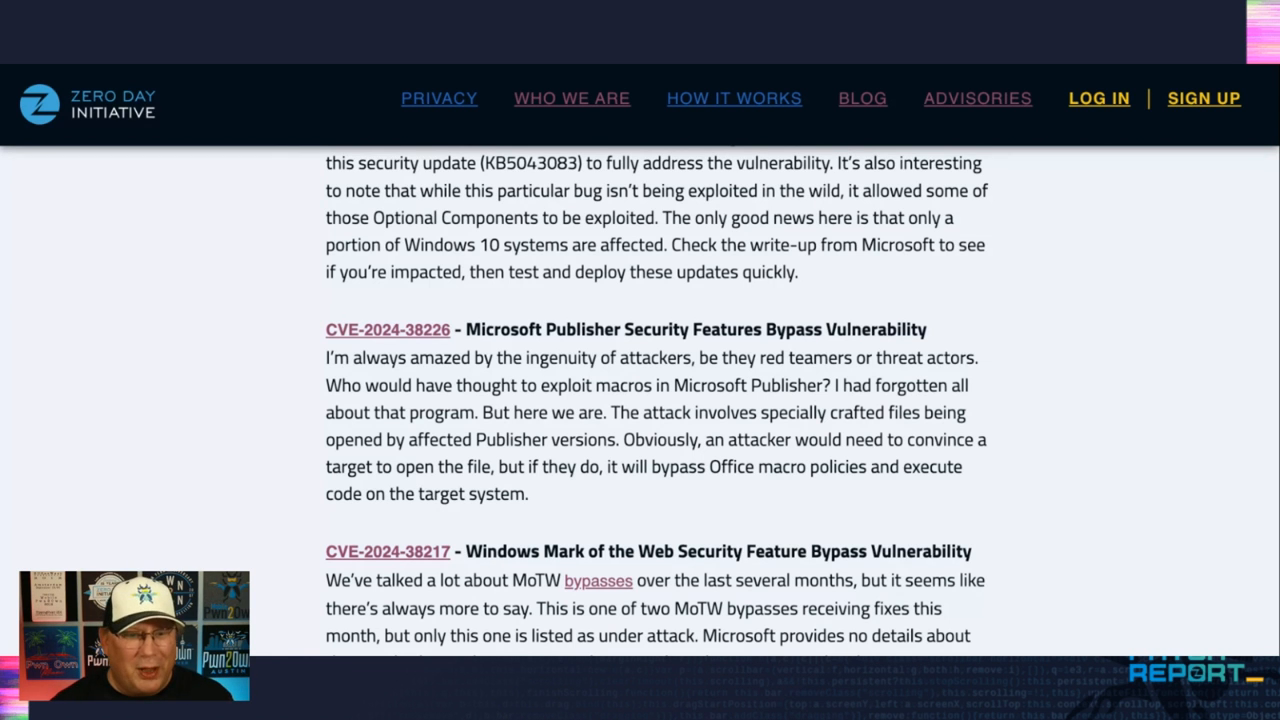
scroll(down, 3)
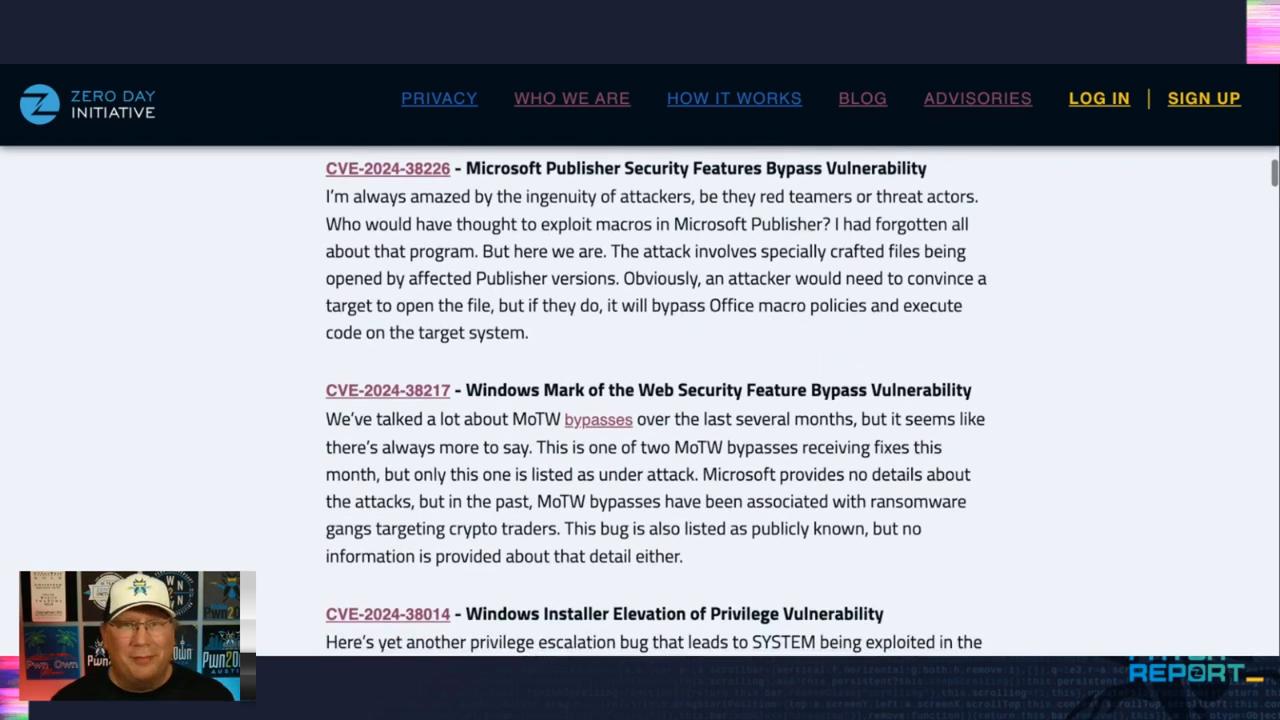
scroll(down, 3)
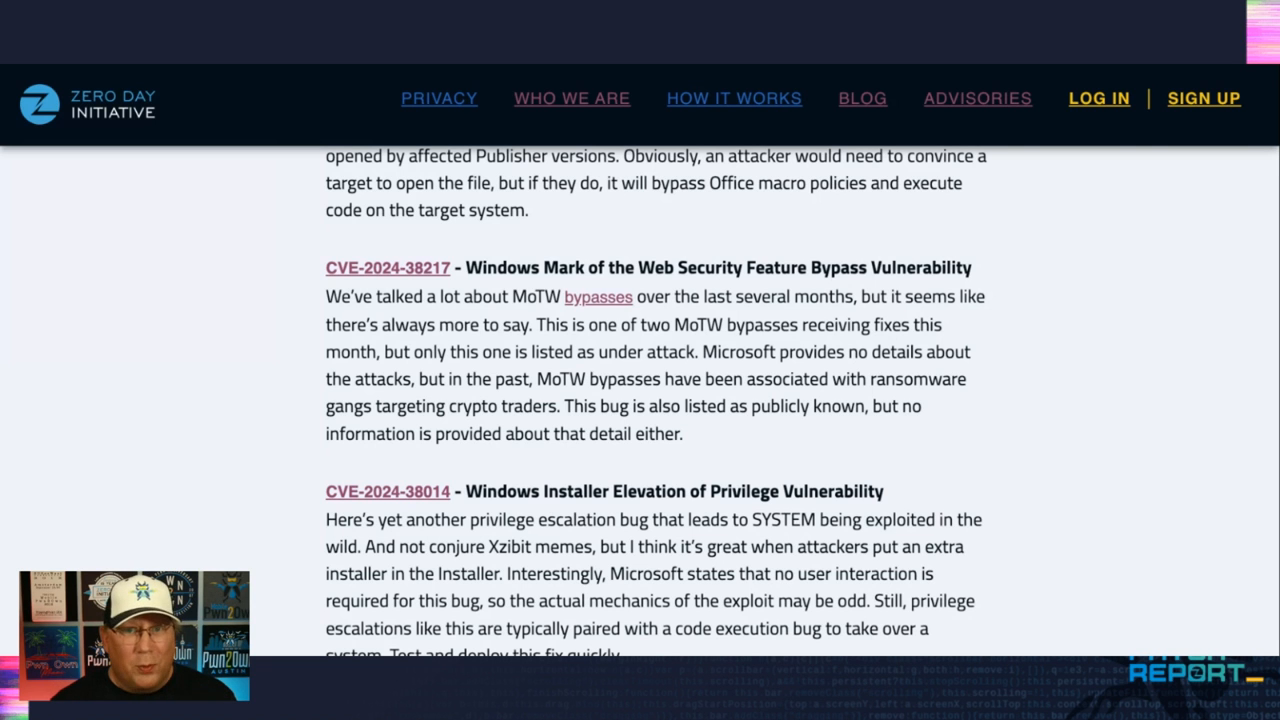
scroll(down, 3)
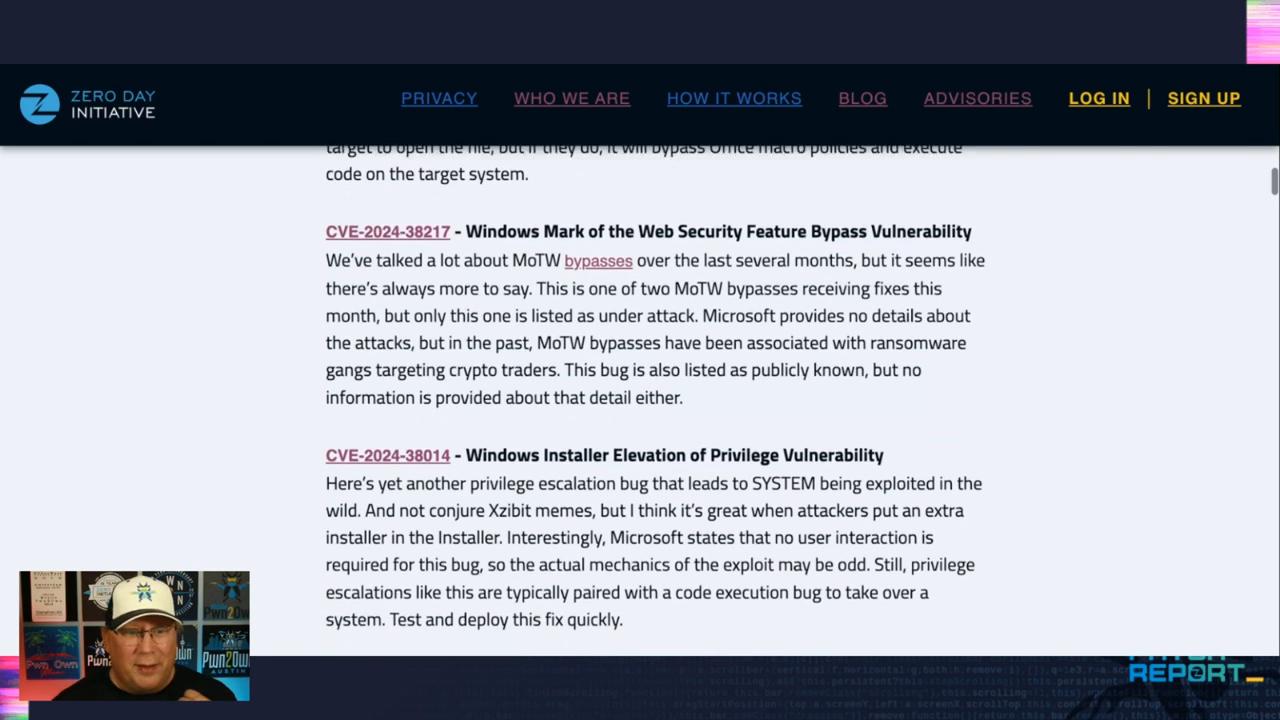
scroll(down, 3)
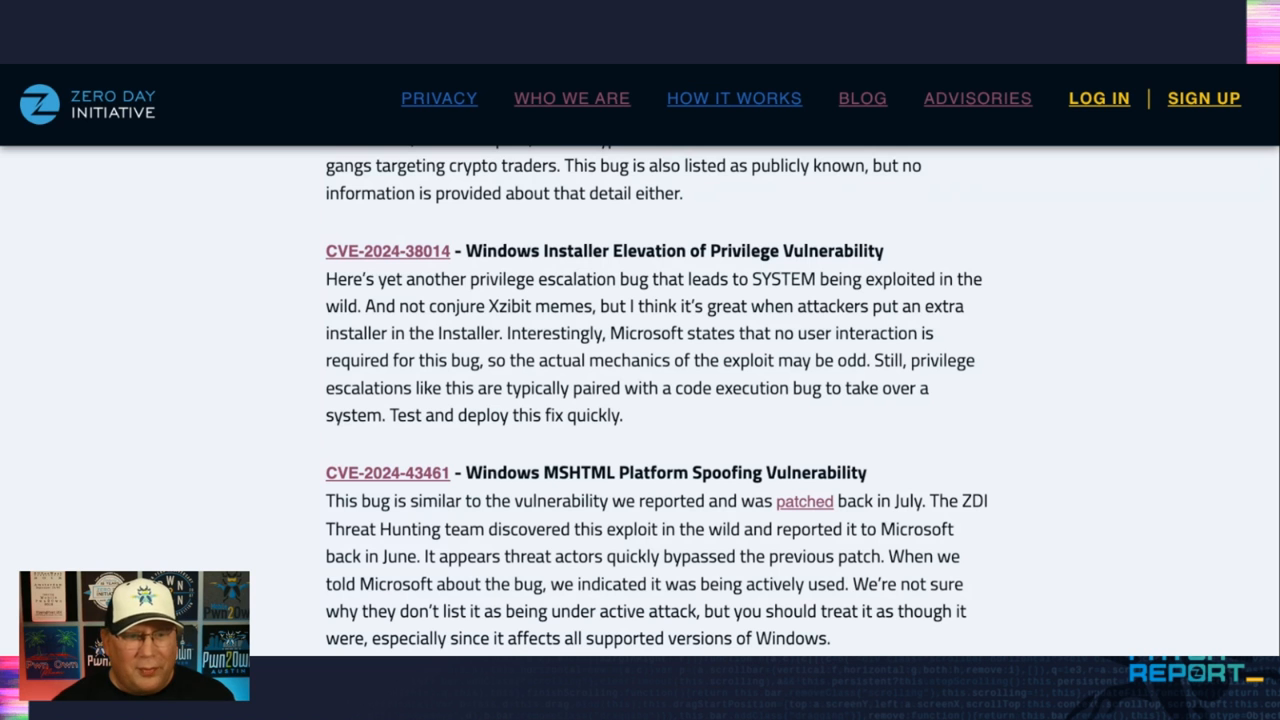
scroll(down, 3)
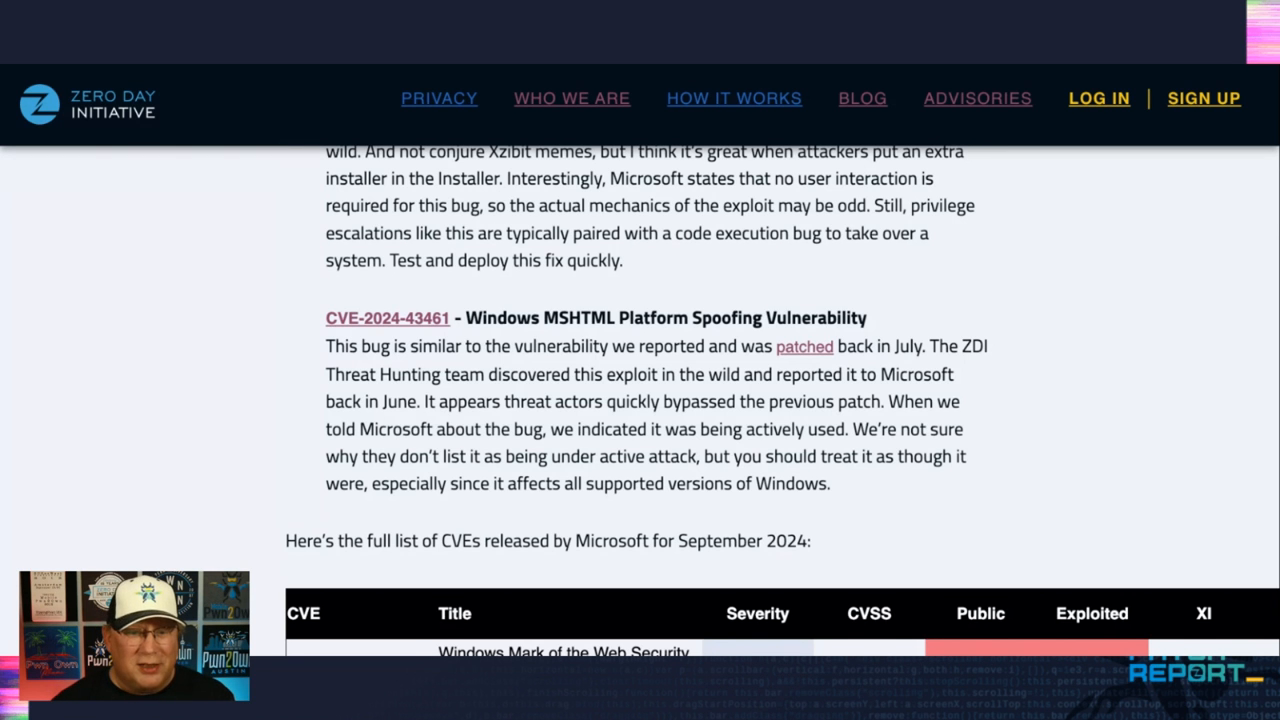
scroll(down, 3)
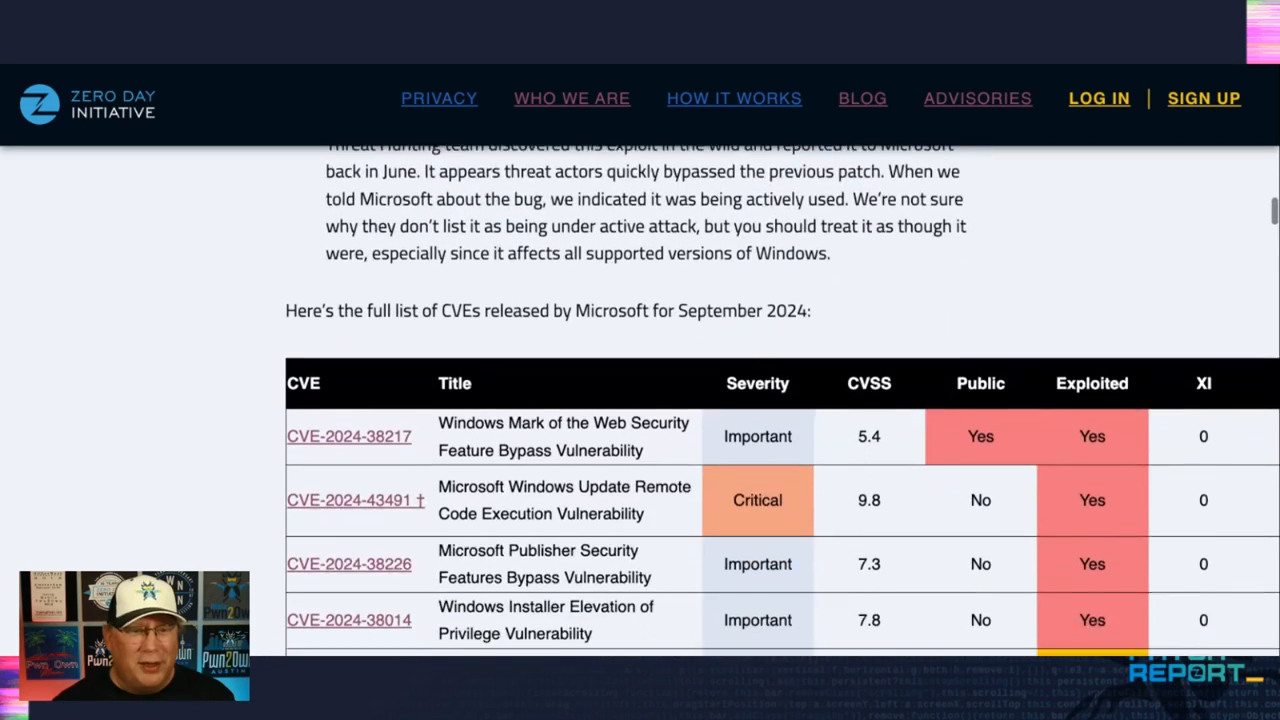
scroll(down, 3)
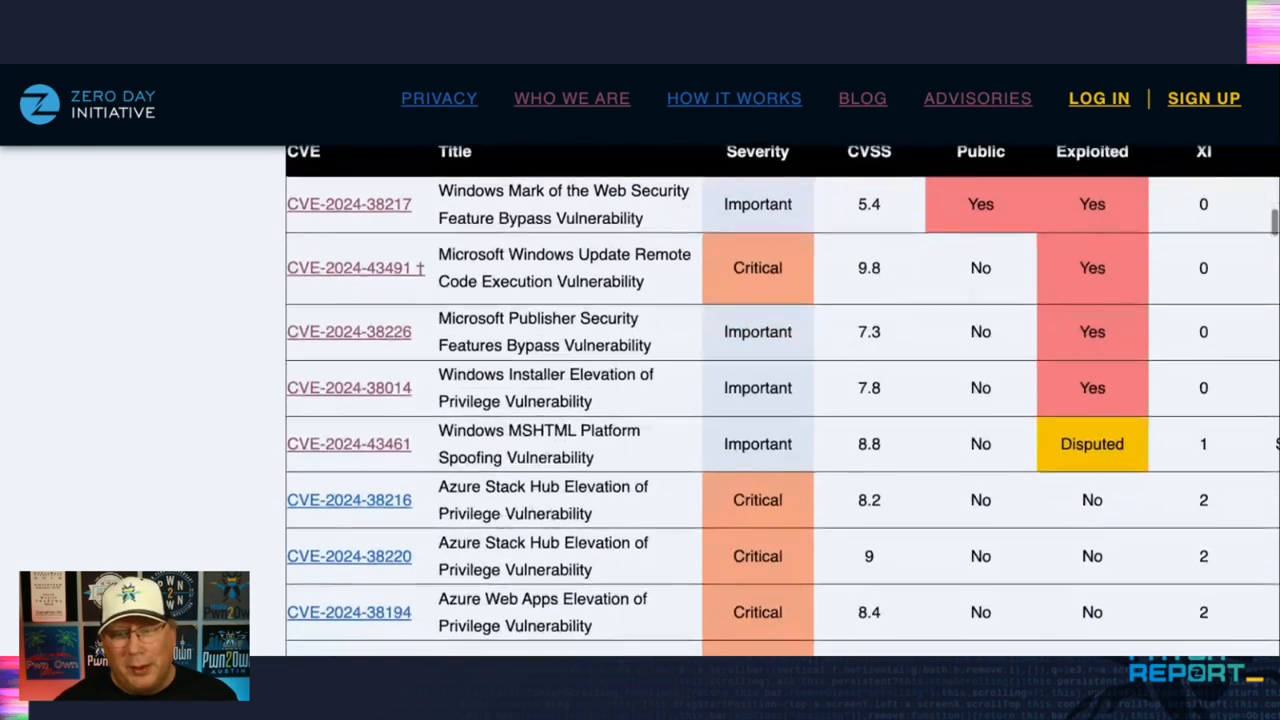
scroll(down, 3)
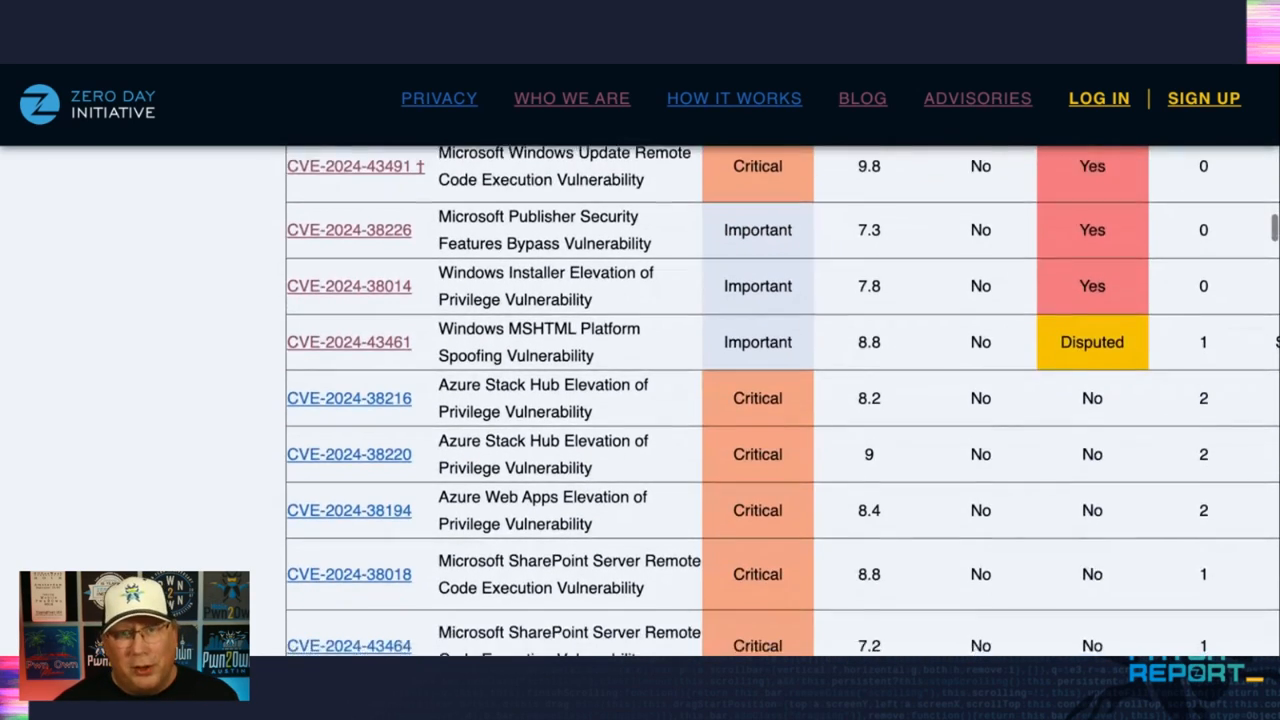
scroll(down, 3)
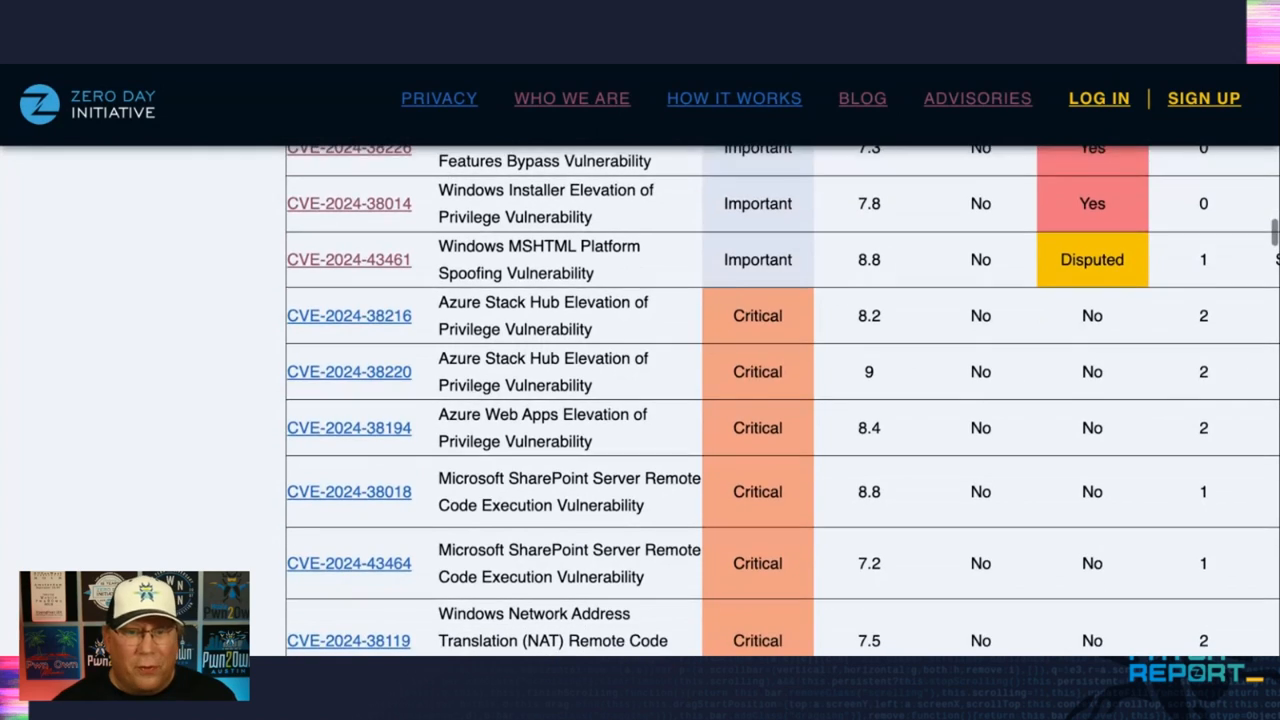
scroll(down, 3)
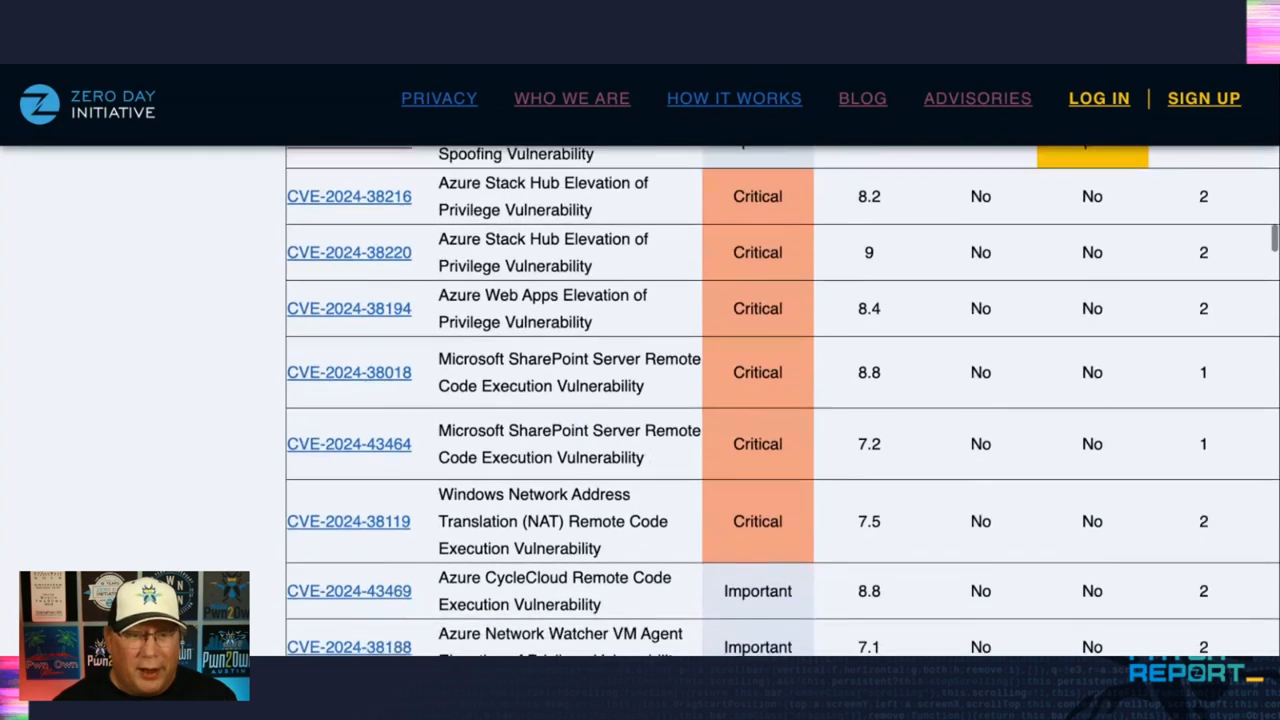
scroll(down, 3)
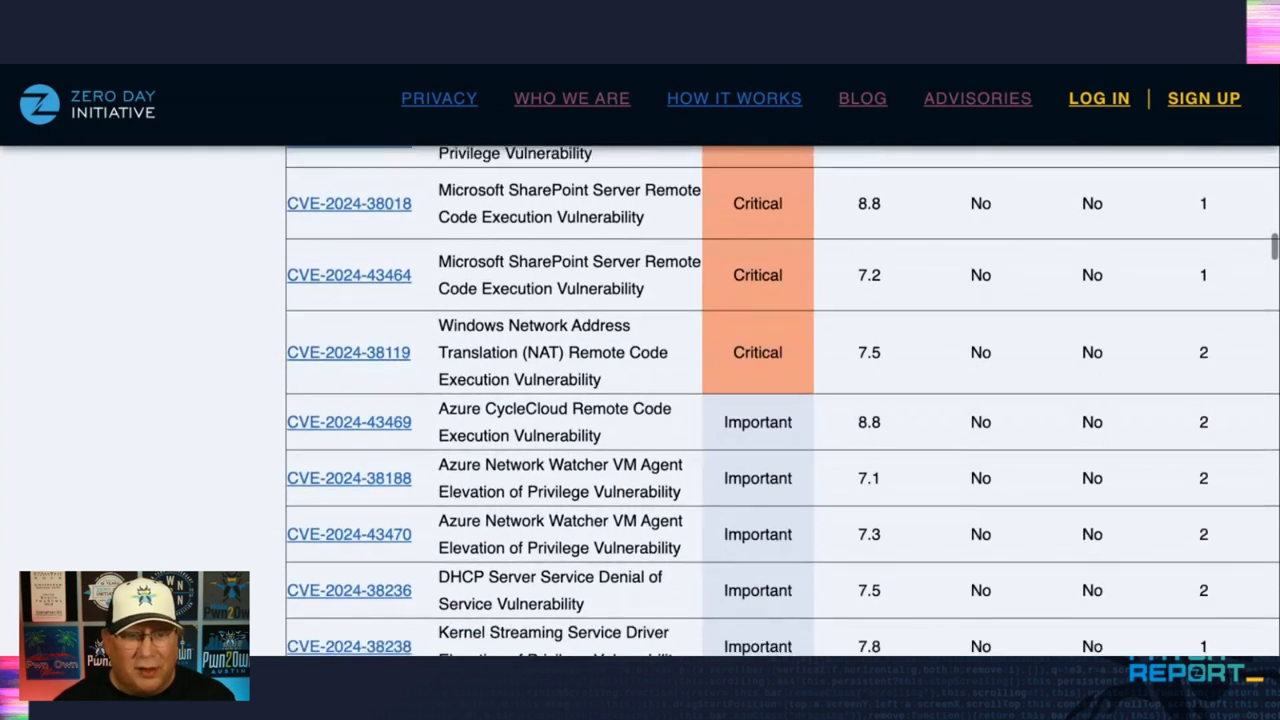
scroll(down, 3)
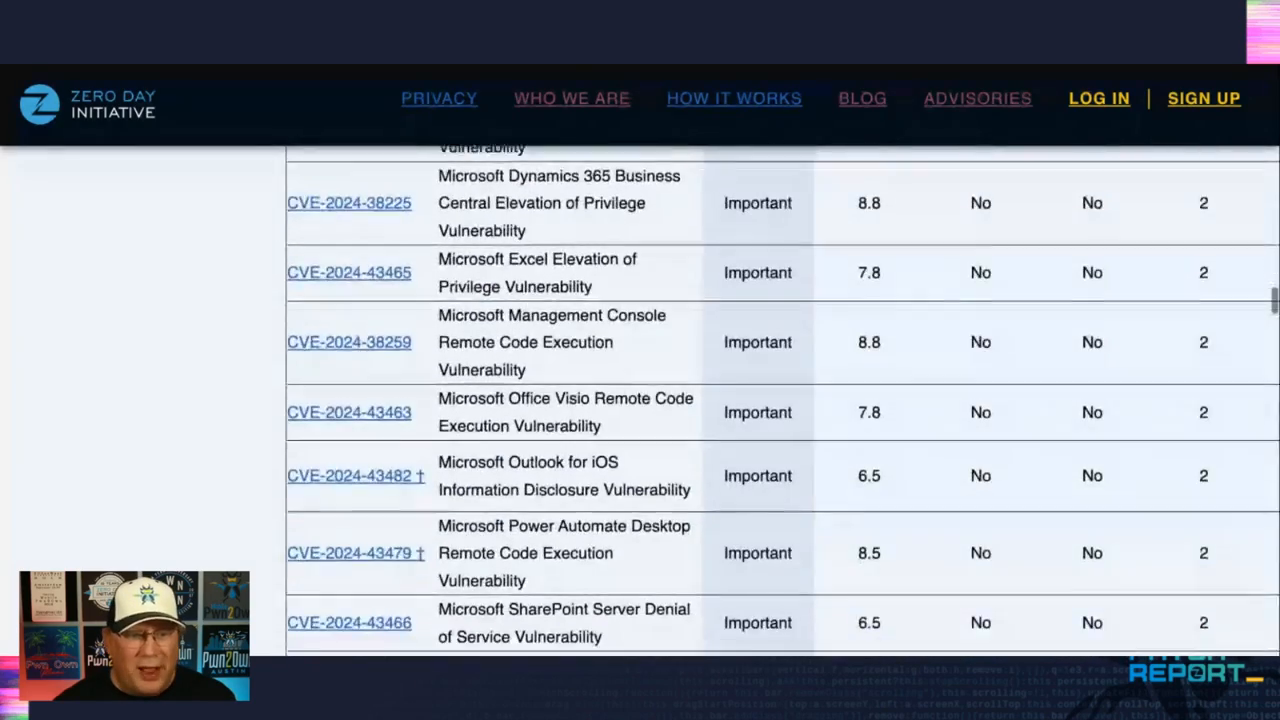
scroll(down, 3)
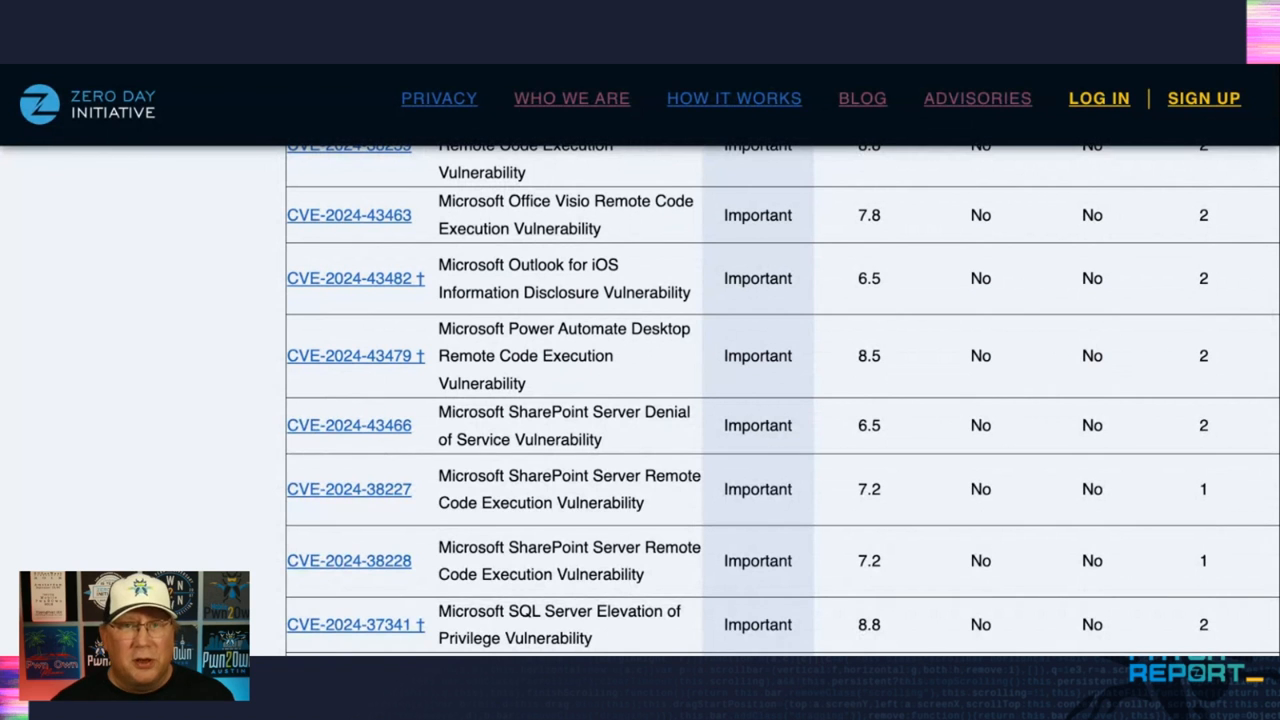
scroll(down, 3)
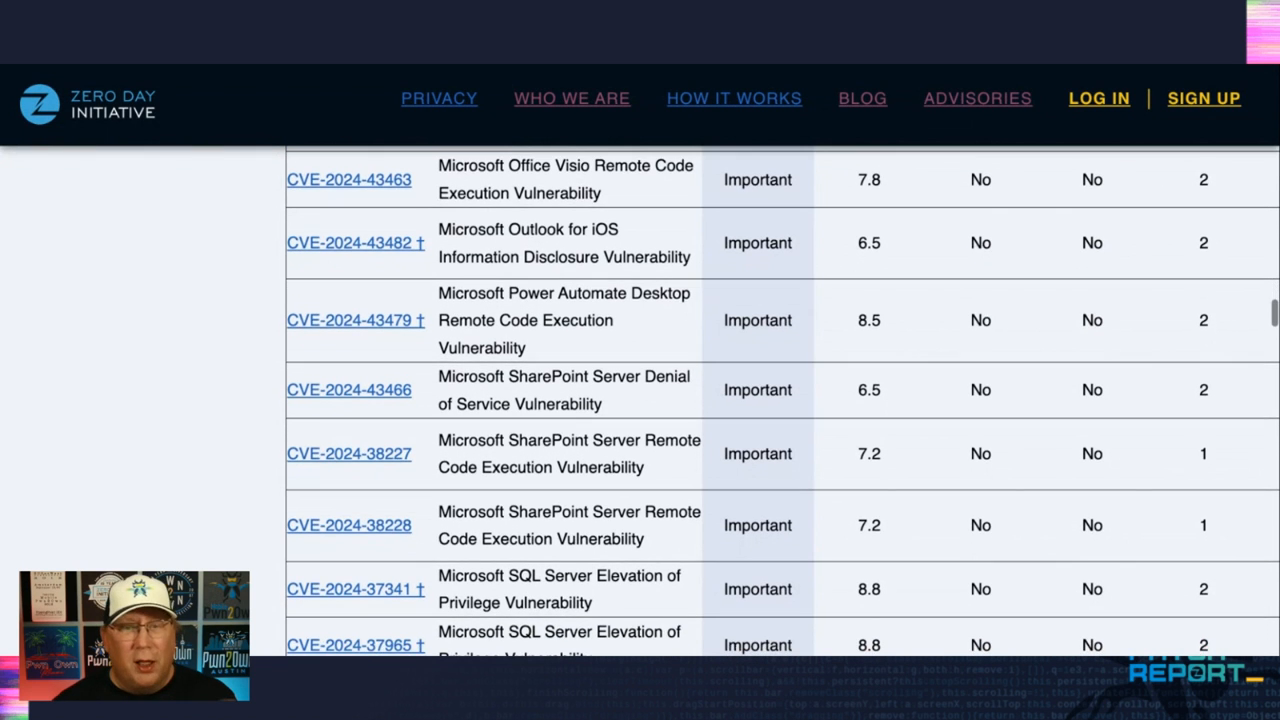
scroll(down, 3)
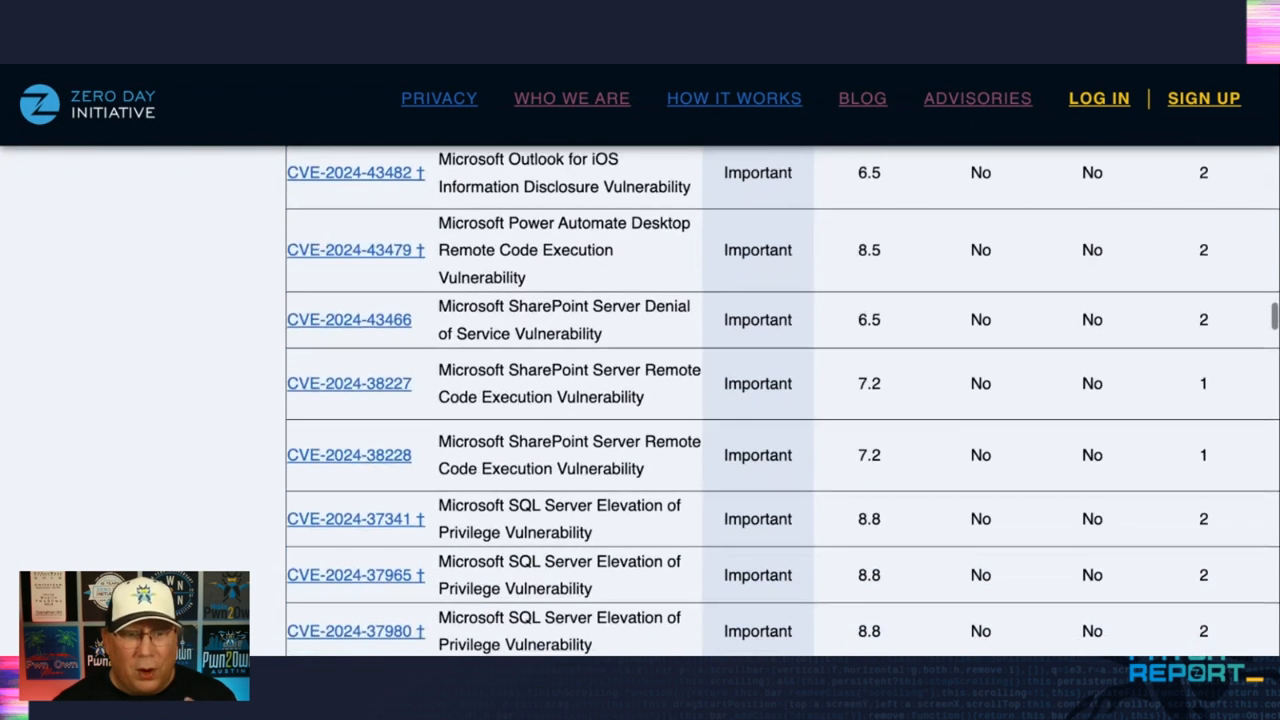
scroll(down, 3)
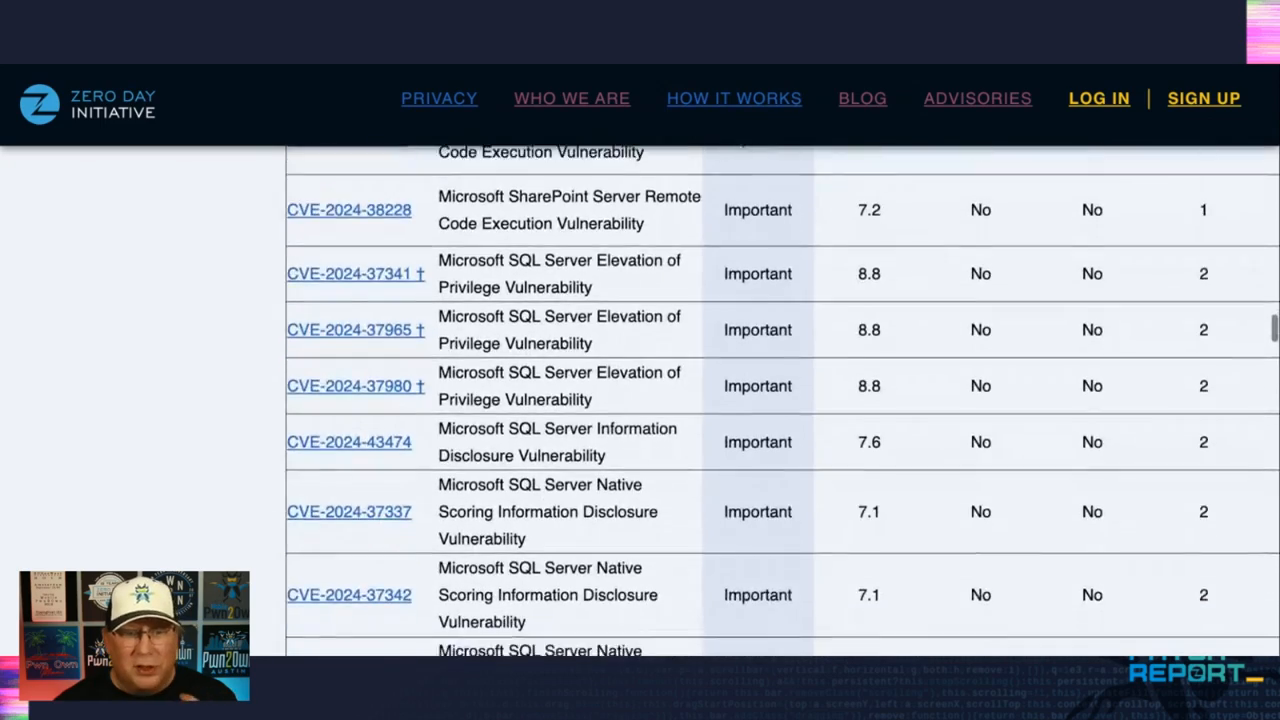
scroll(down, 3)
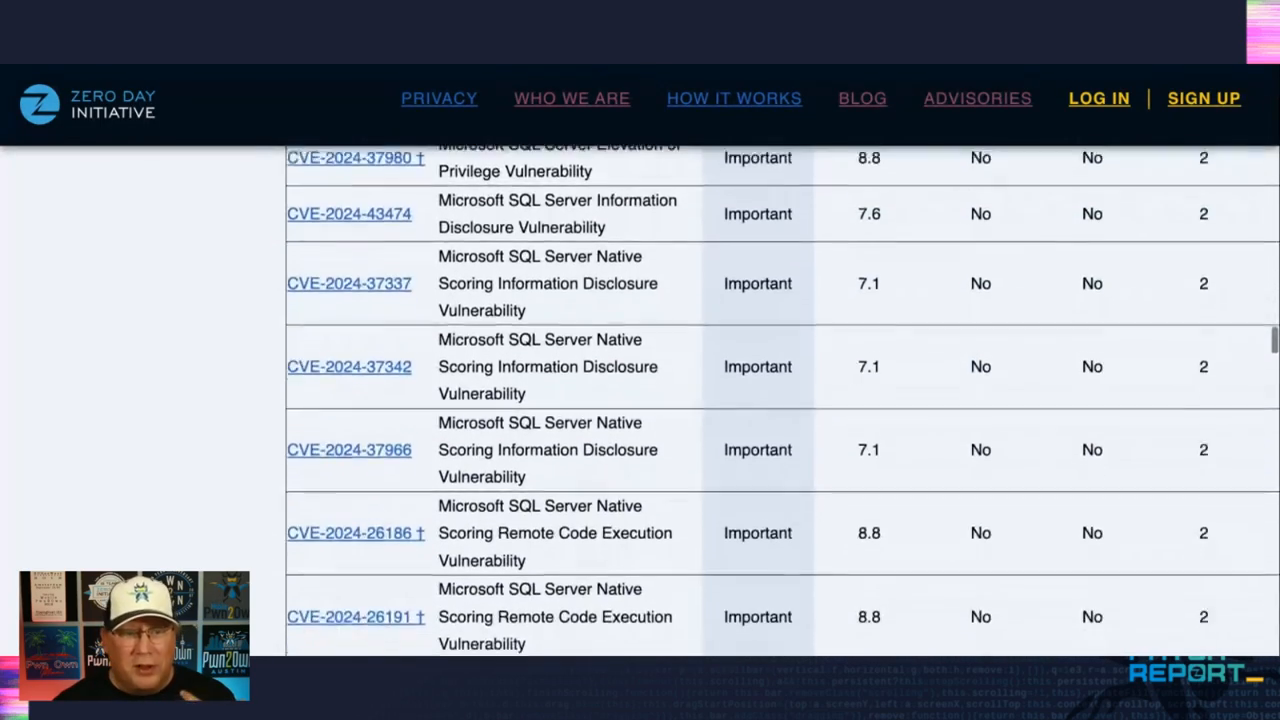
scroll(down, 3)
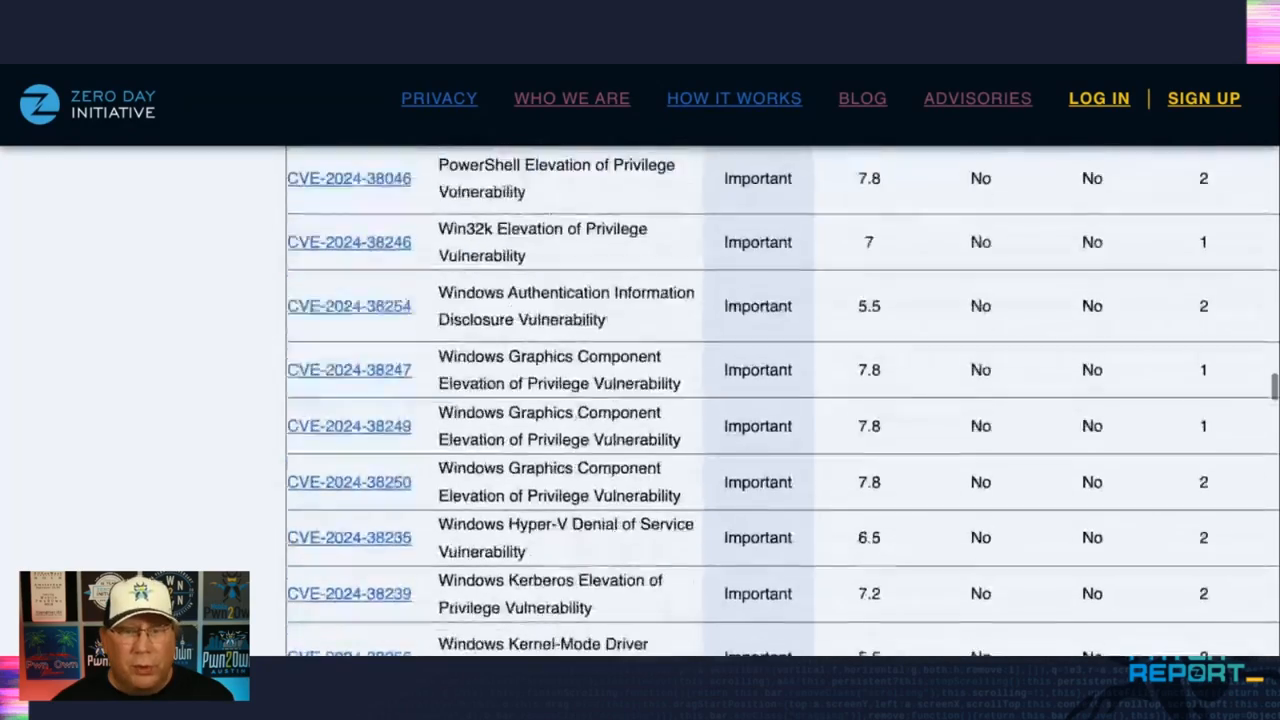
scroll(down, 3)
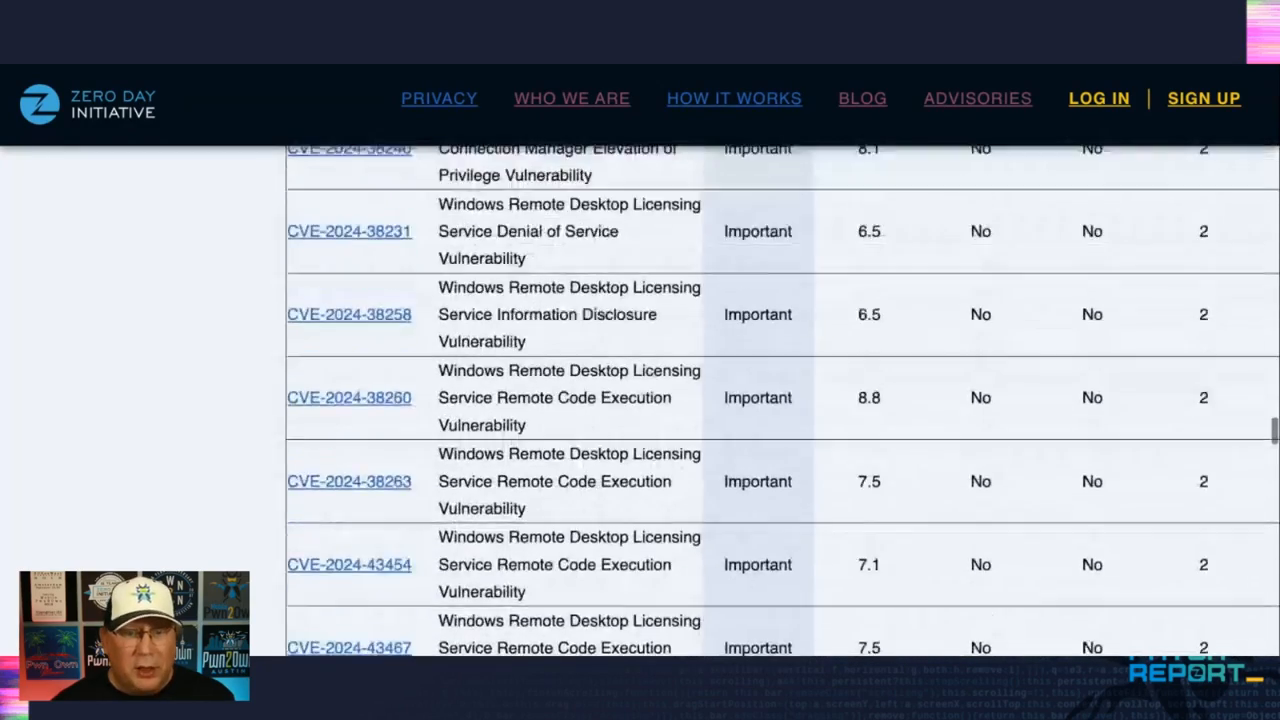
scroll(down, 3)
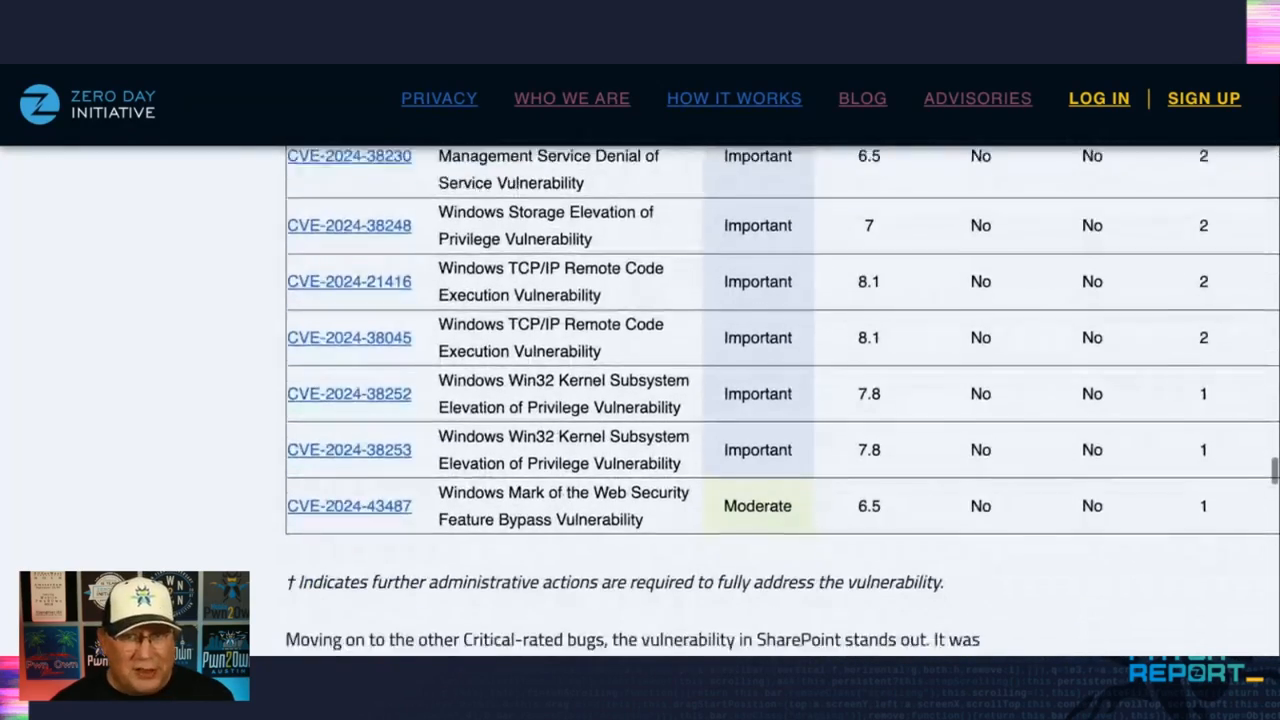
scroll(down, 3)
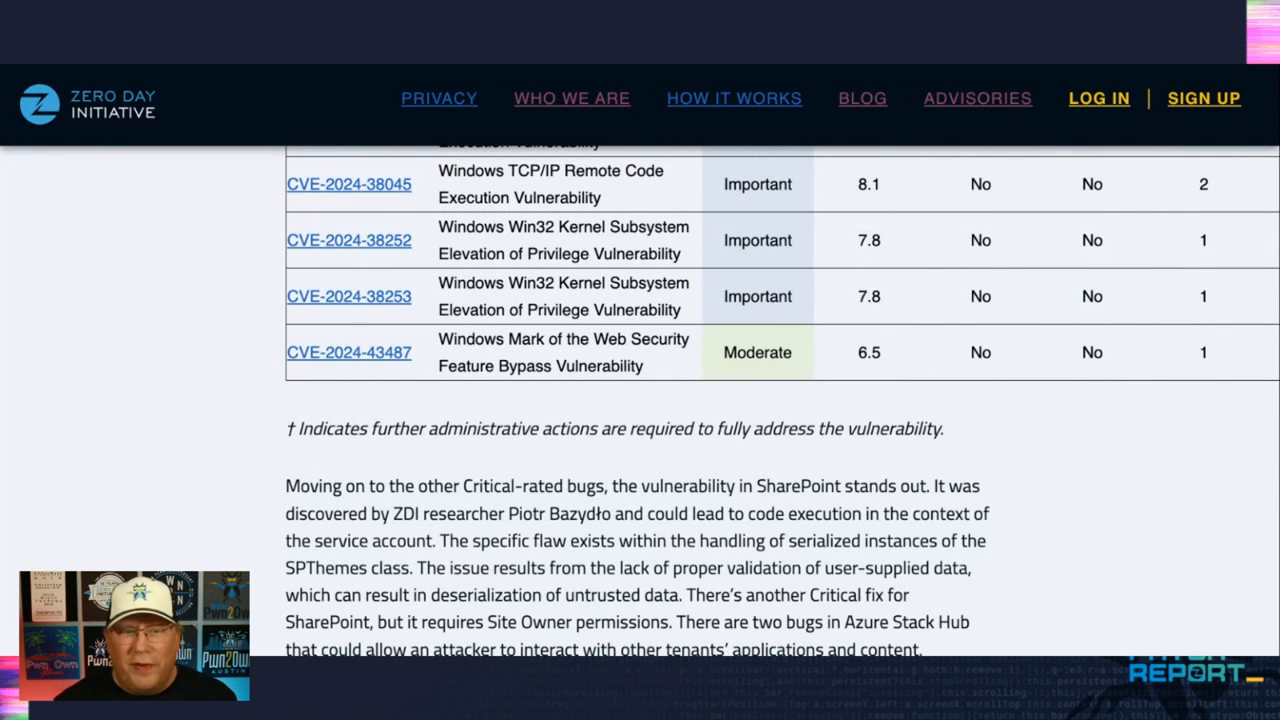
scroll(down, 3)
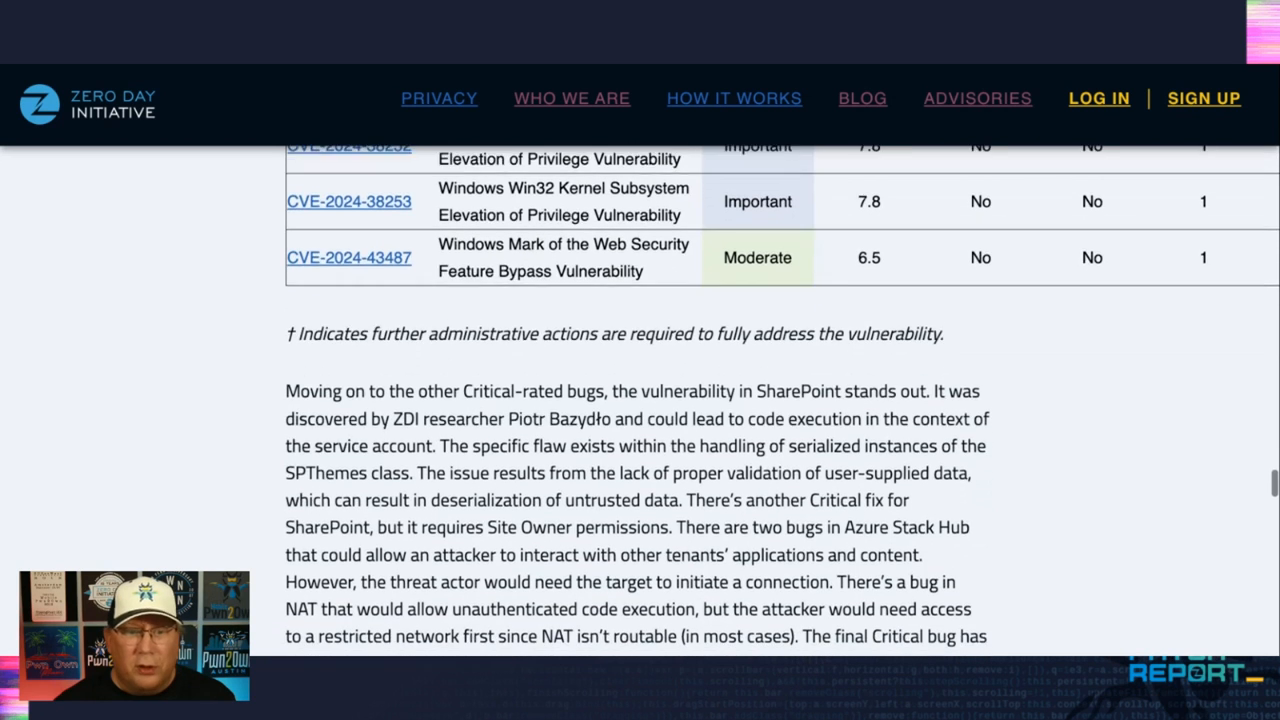
scroll(down, 3)
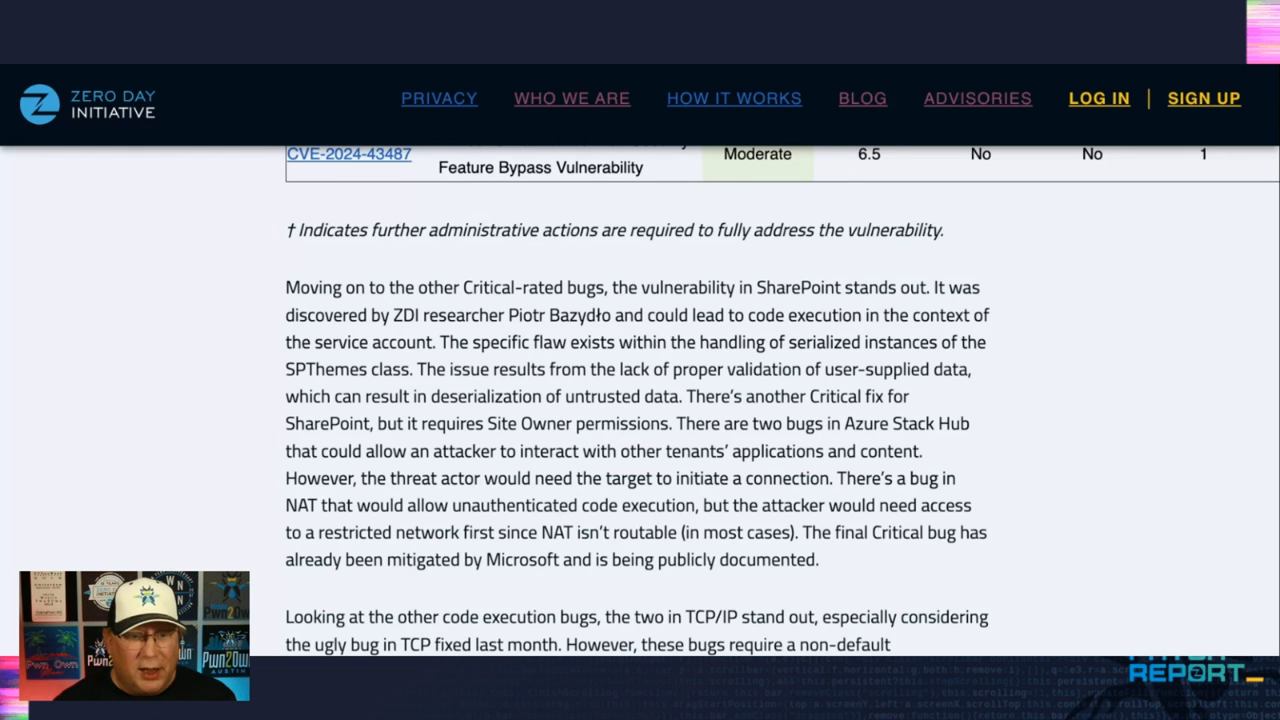
scroll(down, 3)
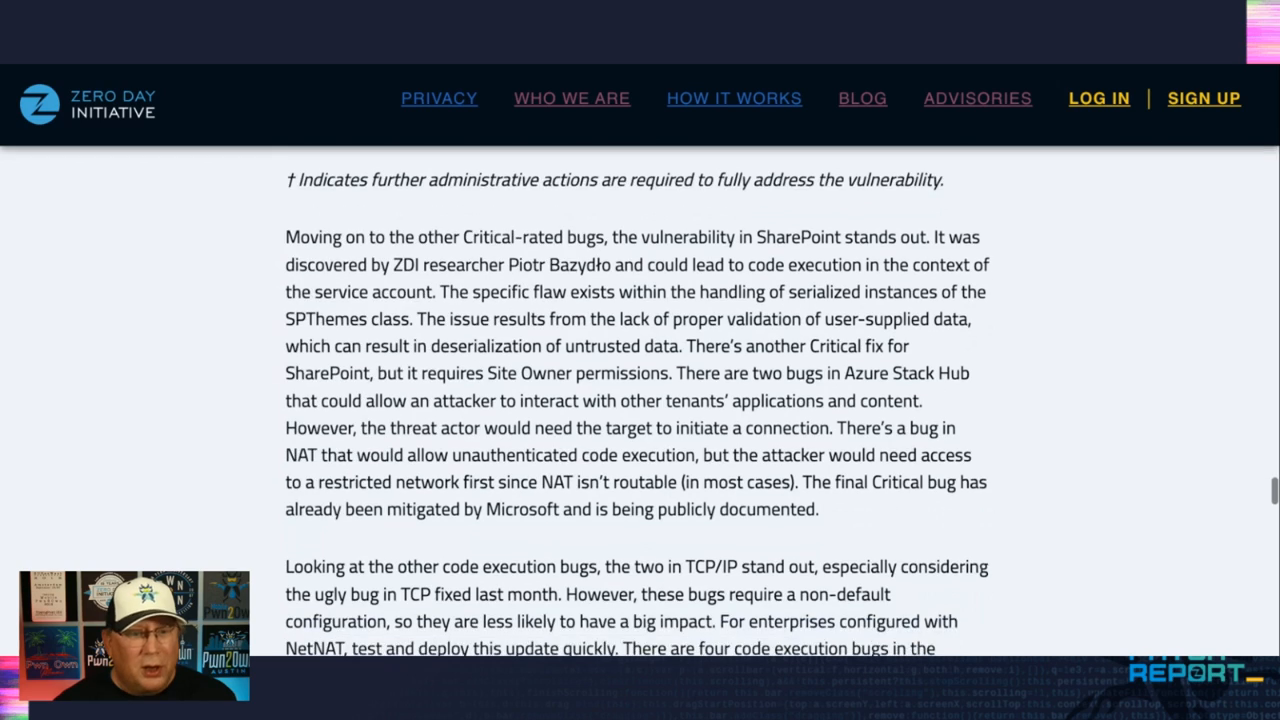
scroll(down, 3)
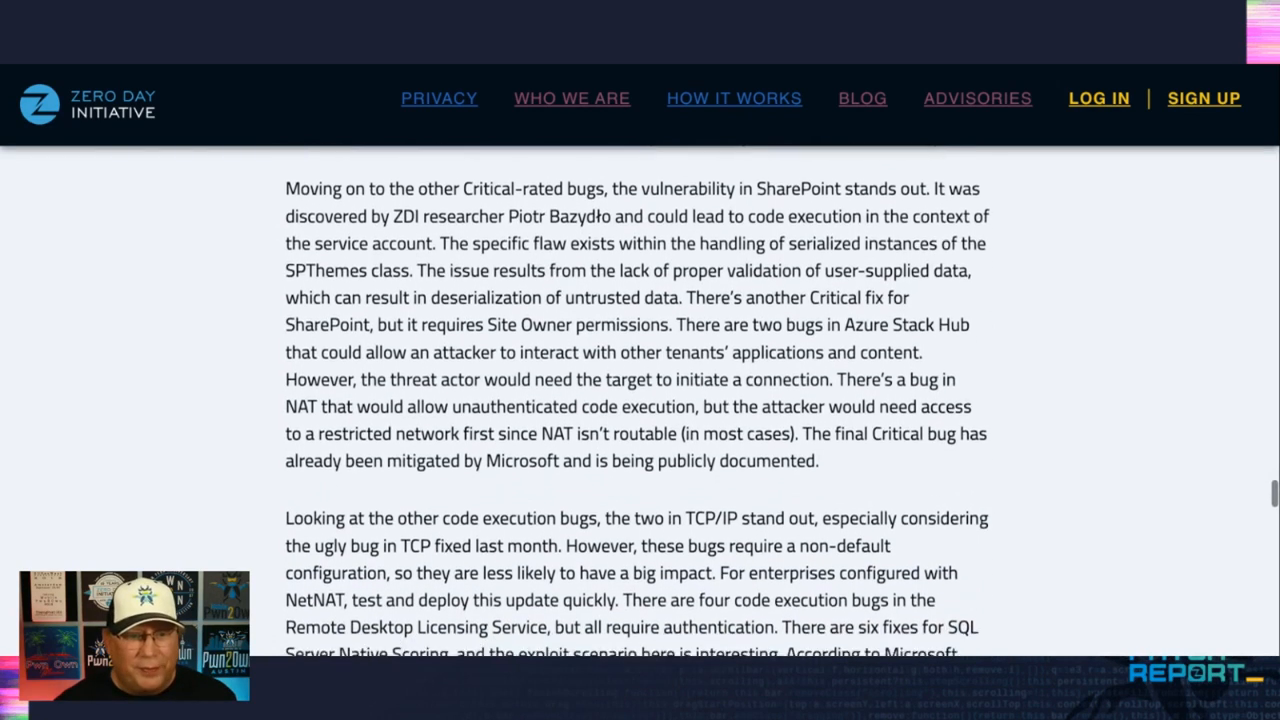
scroll(down, 3)
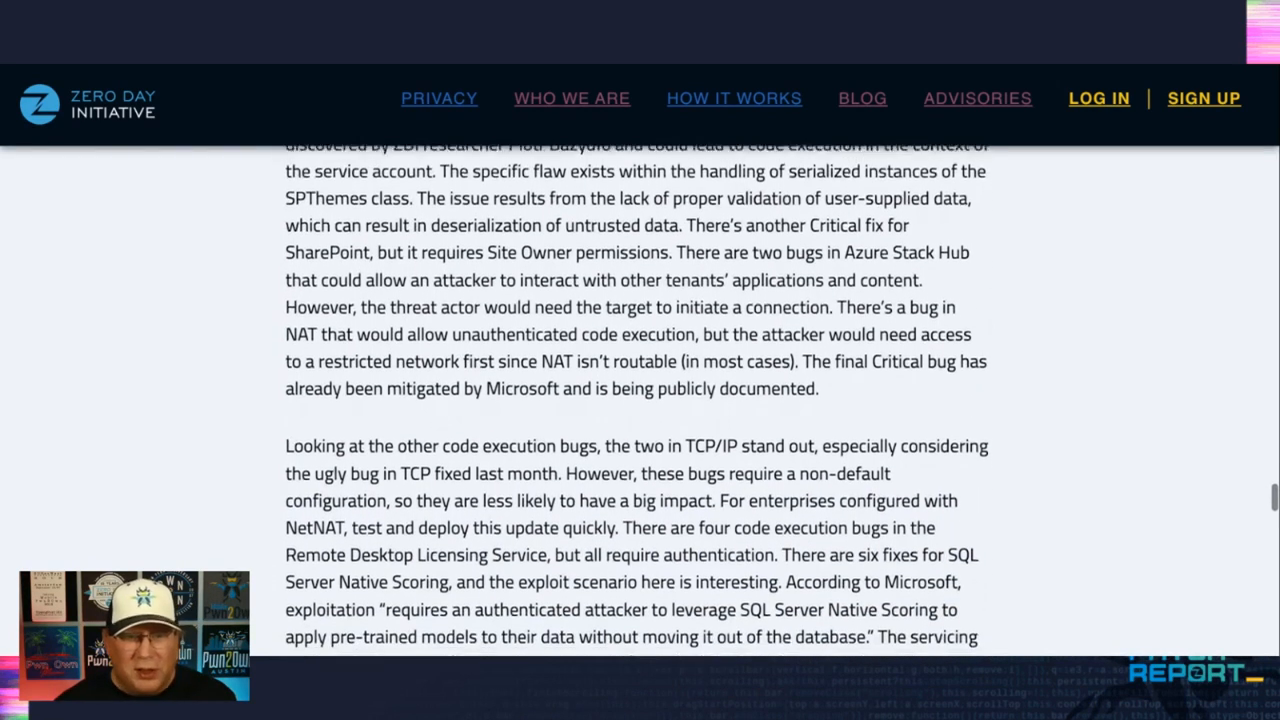
scroll(down, 3)
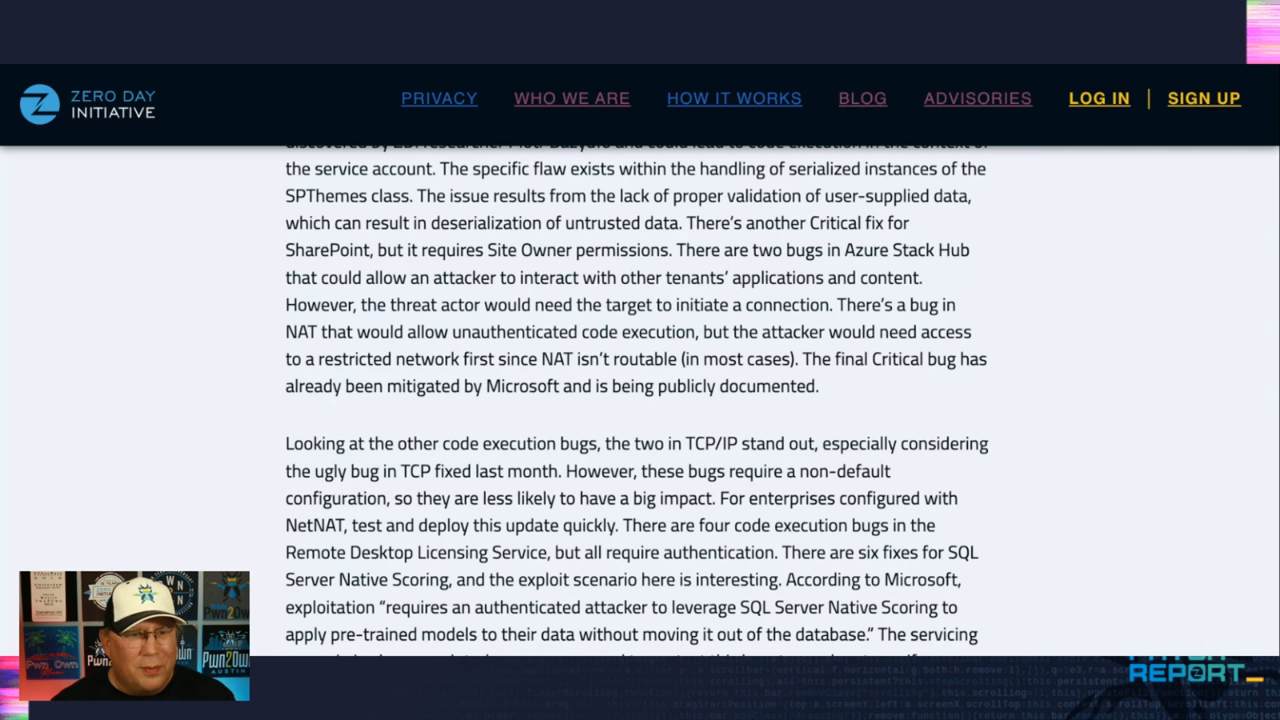
scroll(down, 3)
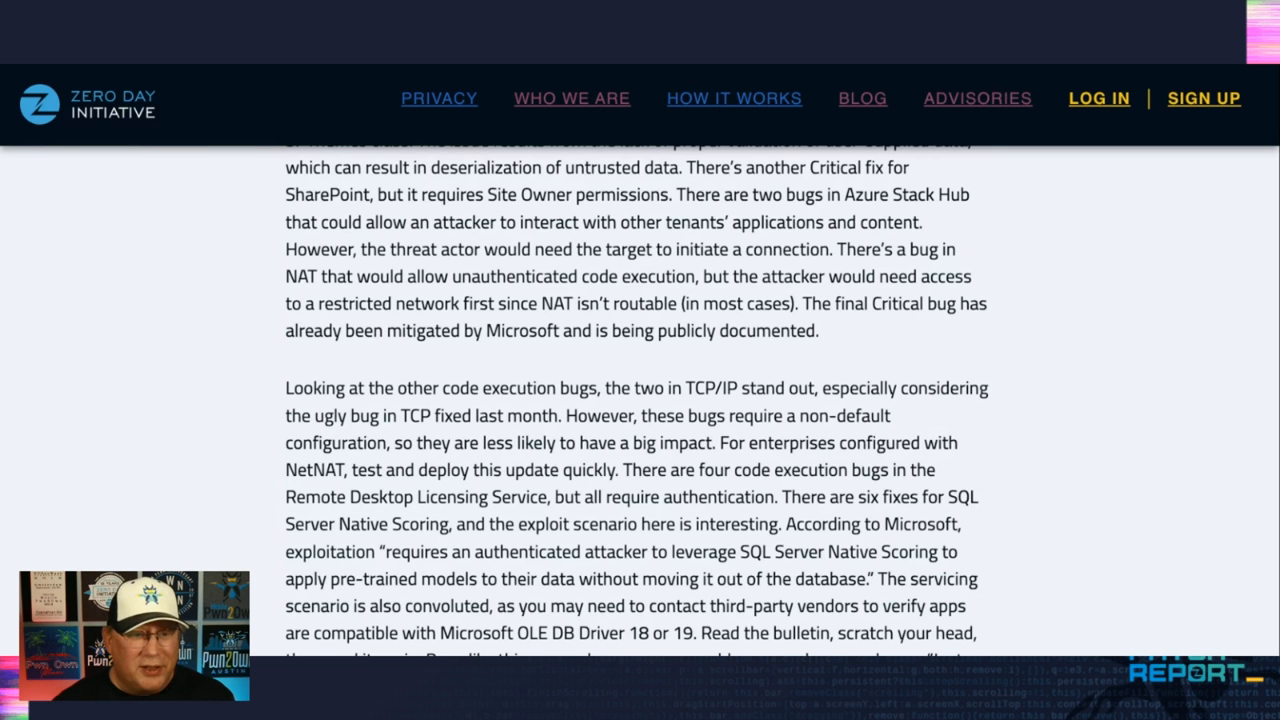
scroll(down, 3)
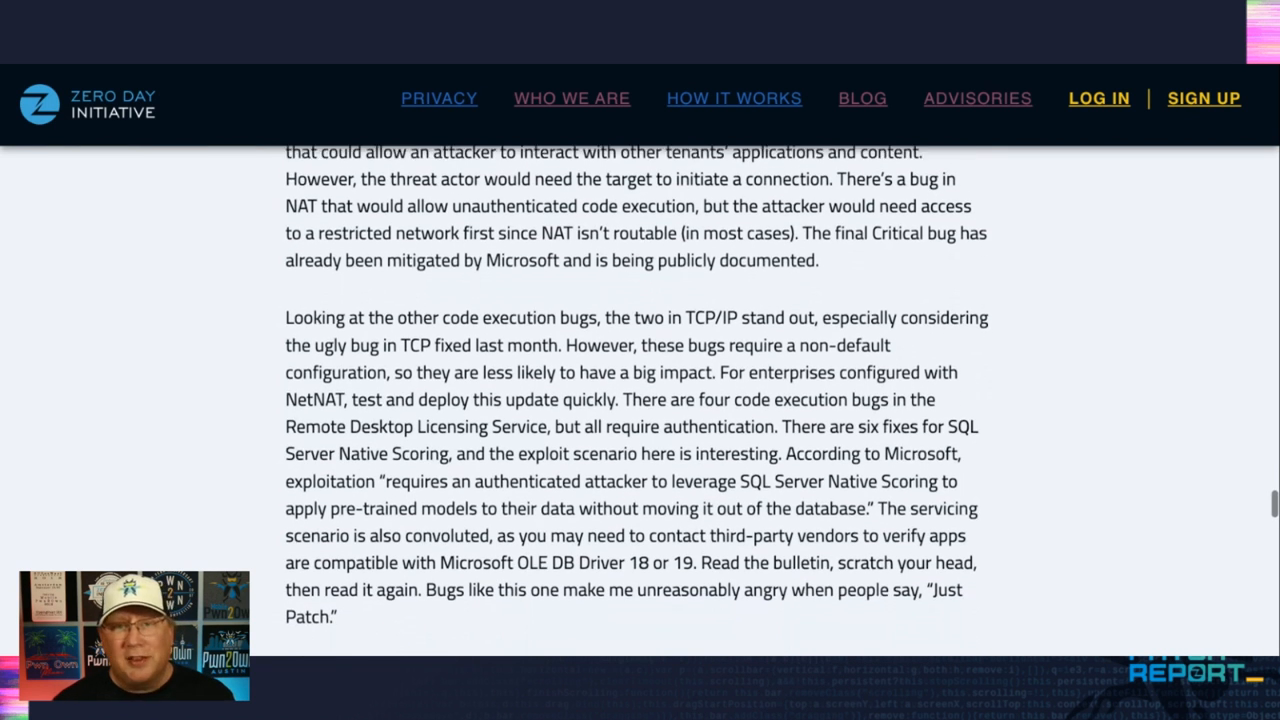
scroll(down, 3)
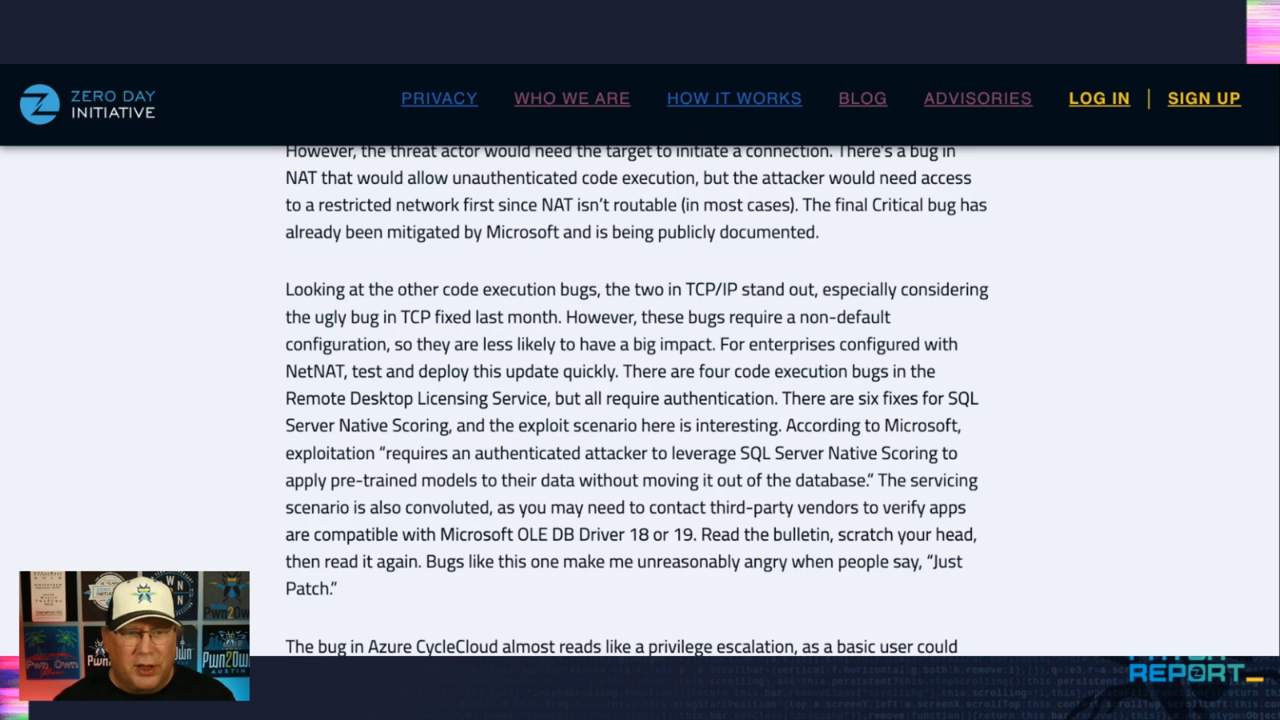
scroll(down, 3)
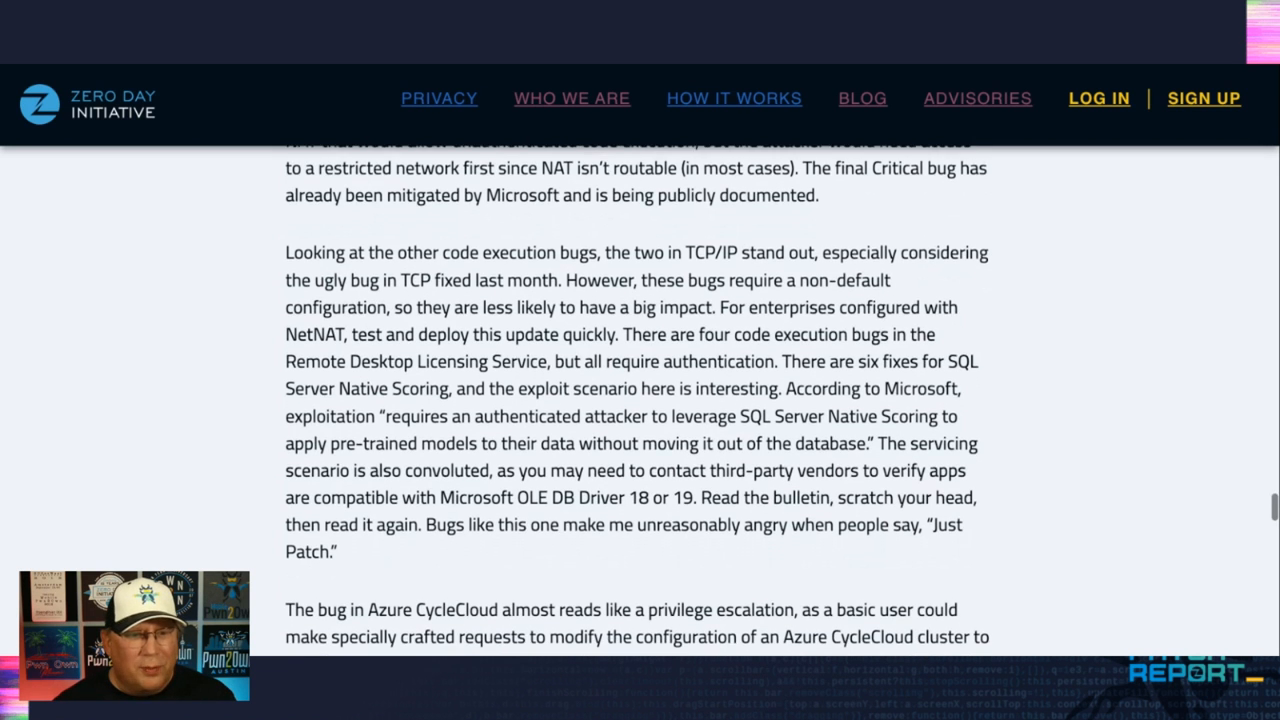
scroll(down, 3)
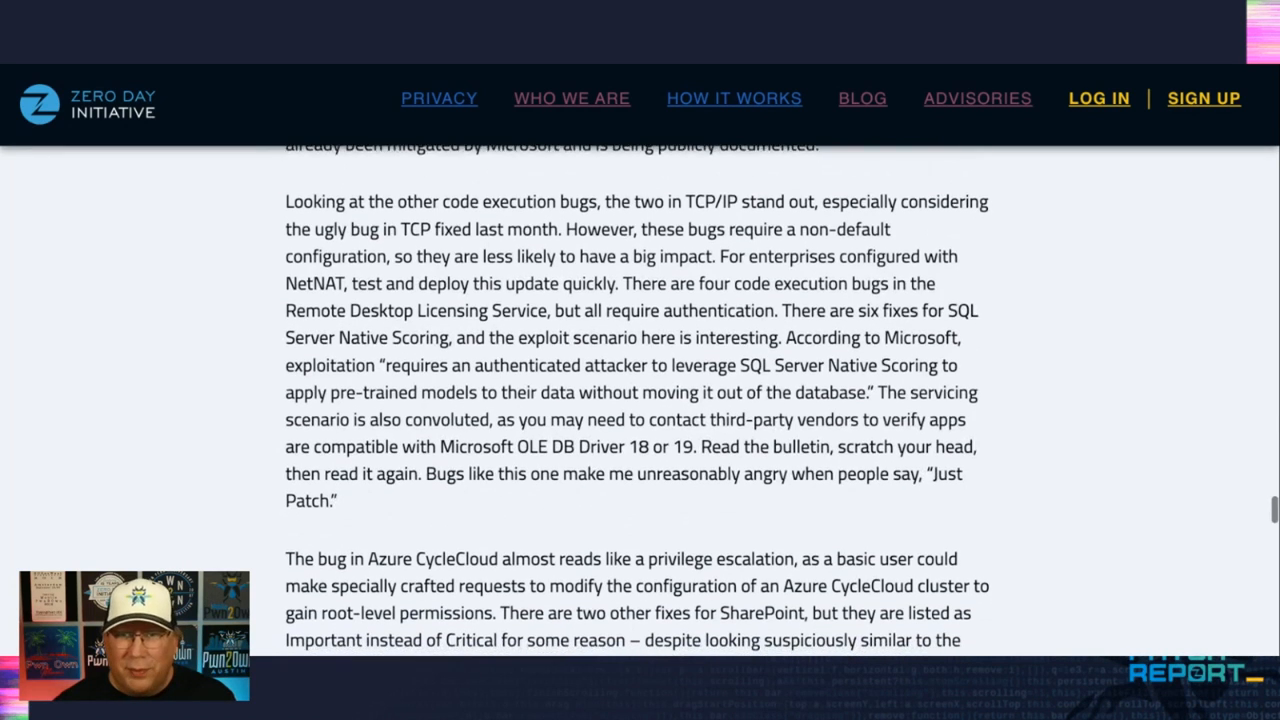
scroll(down, 3)
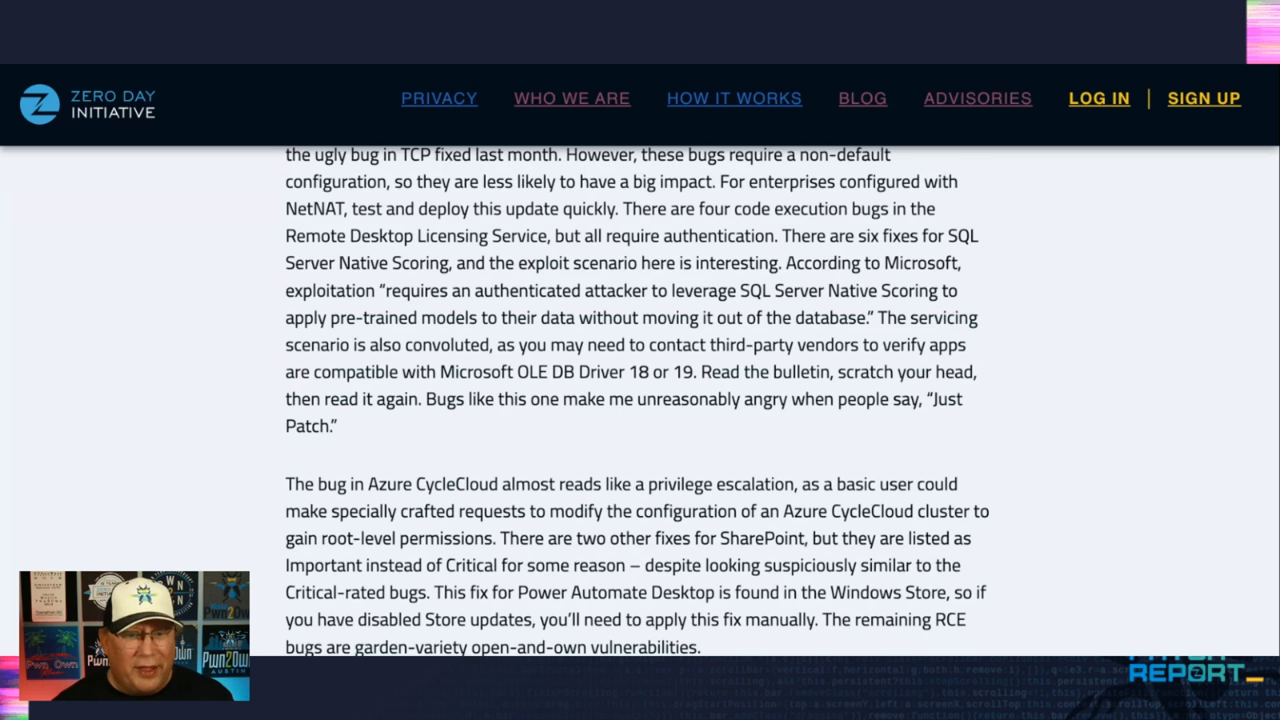
scroll(down, 3)
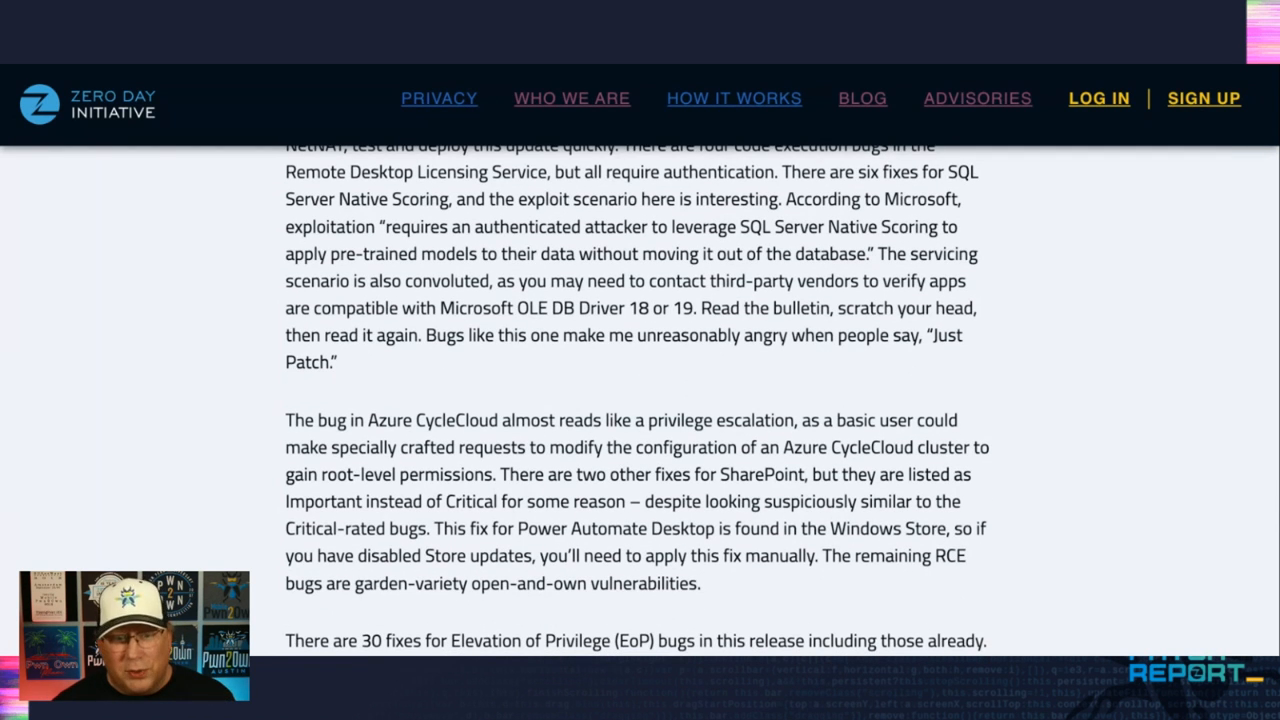
scroll(down, 3)
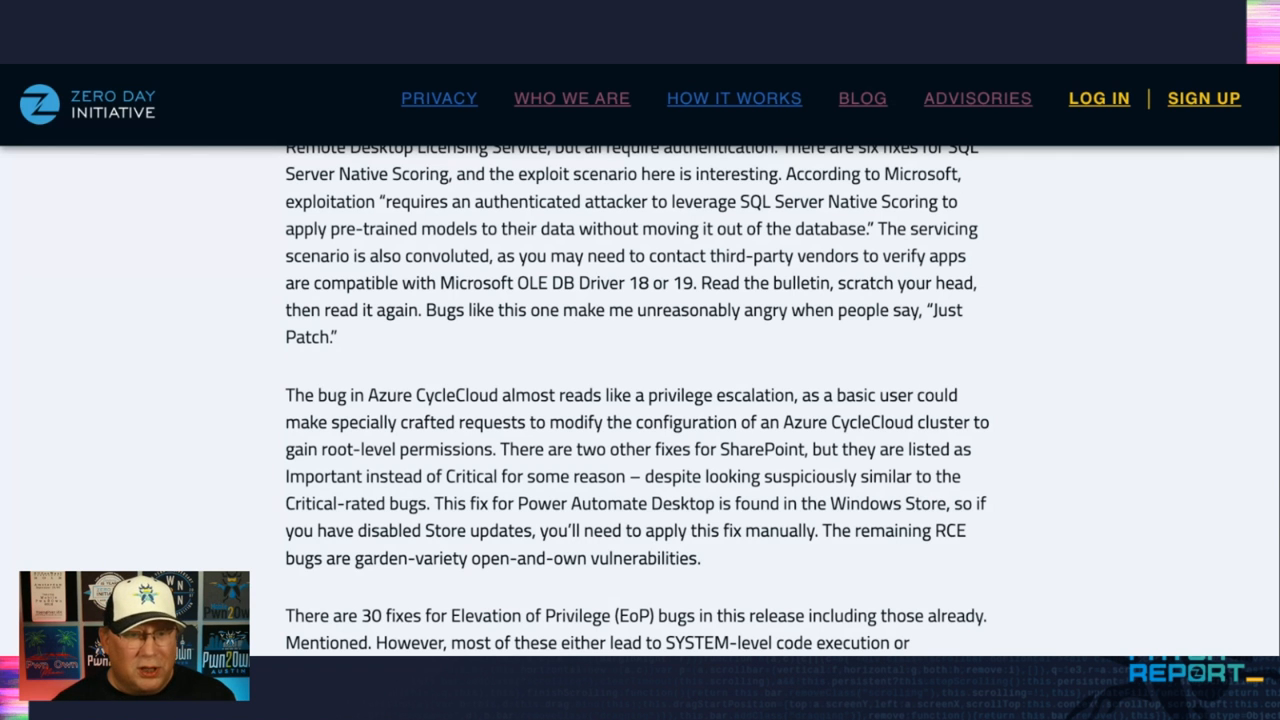
scroll(down, 3)
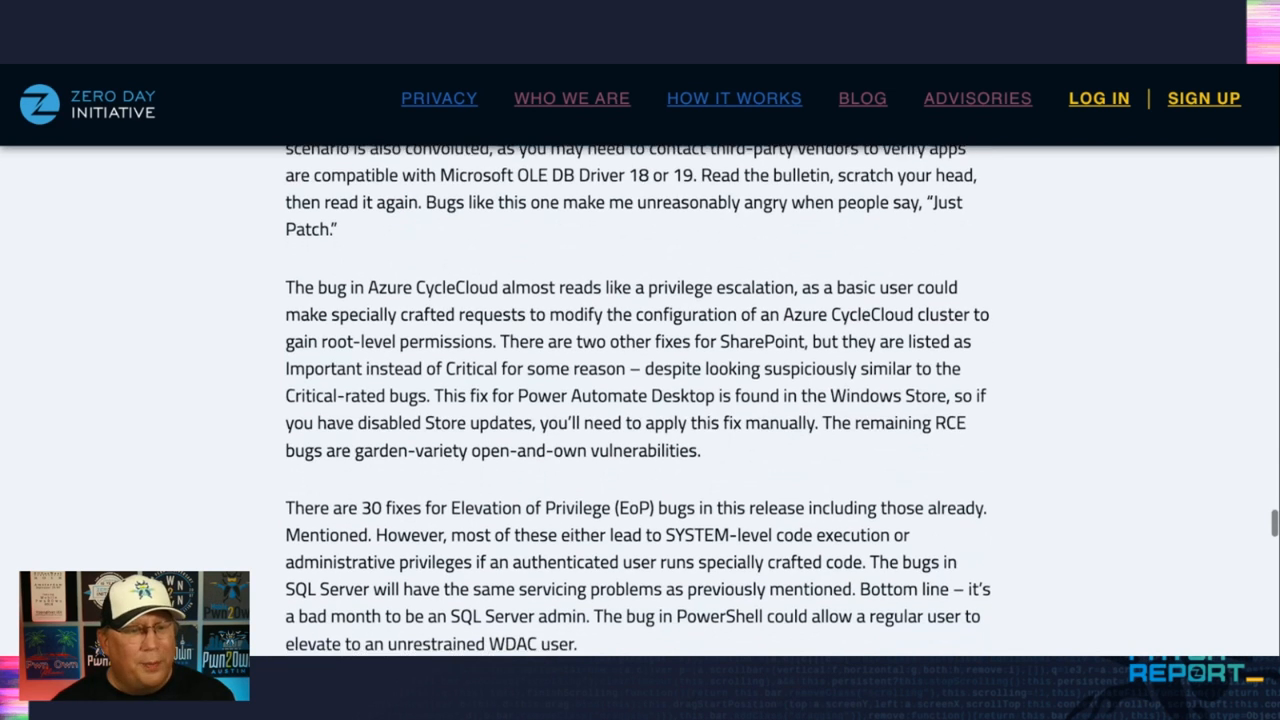
scroll(down, 3)
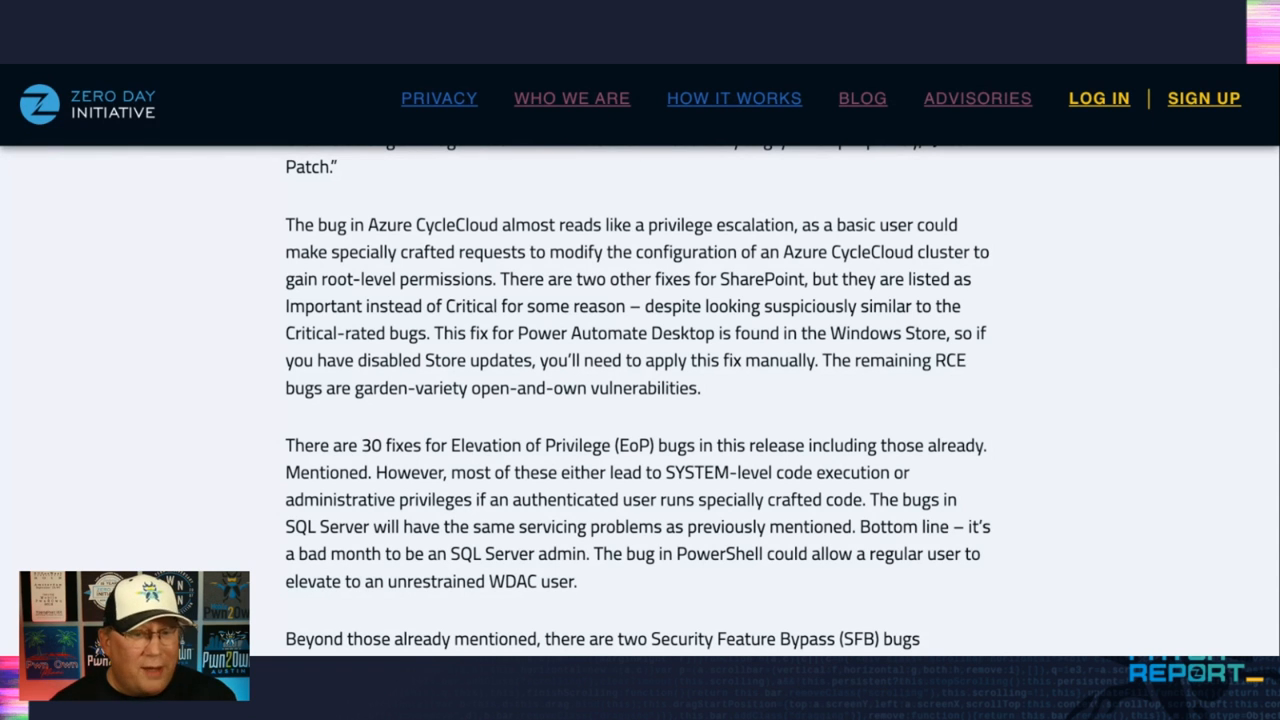
scroll(down, 3)
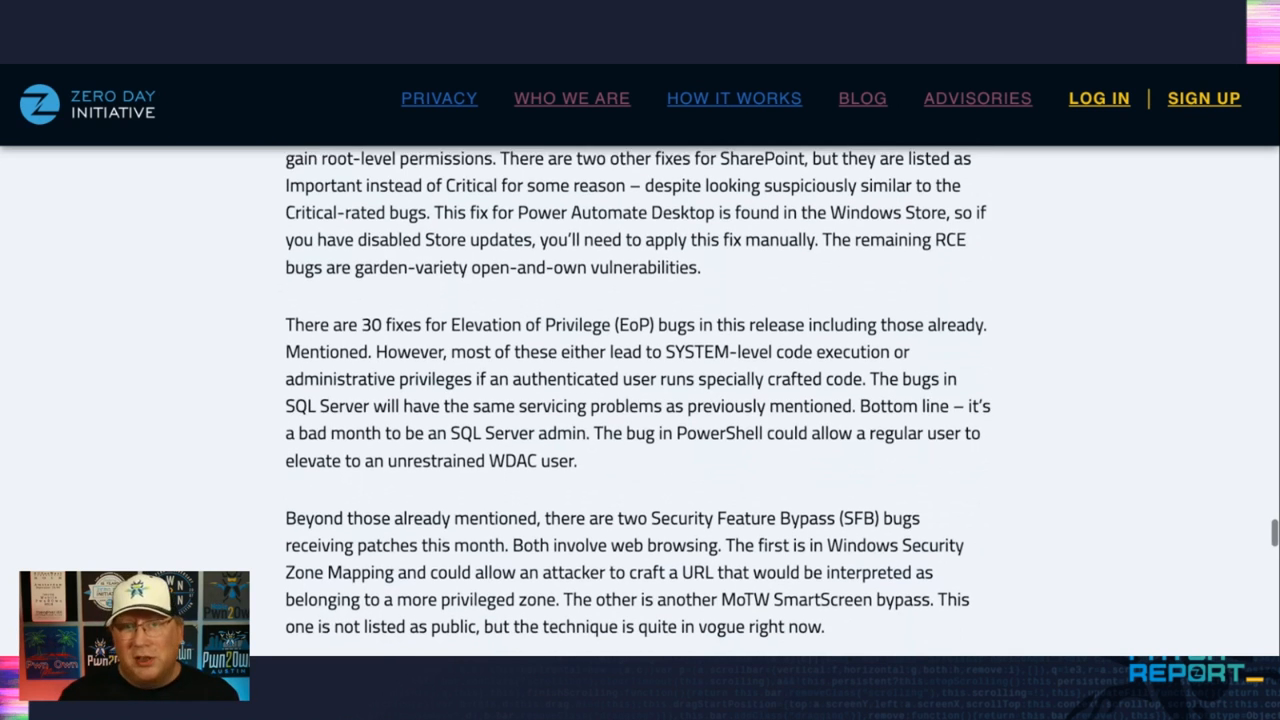
scroll(down, 3)
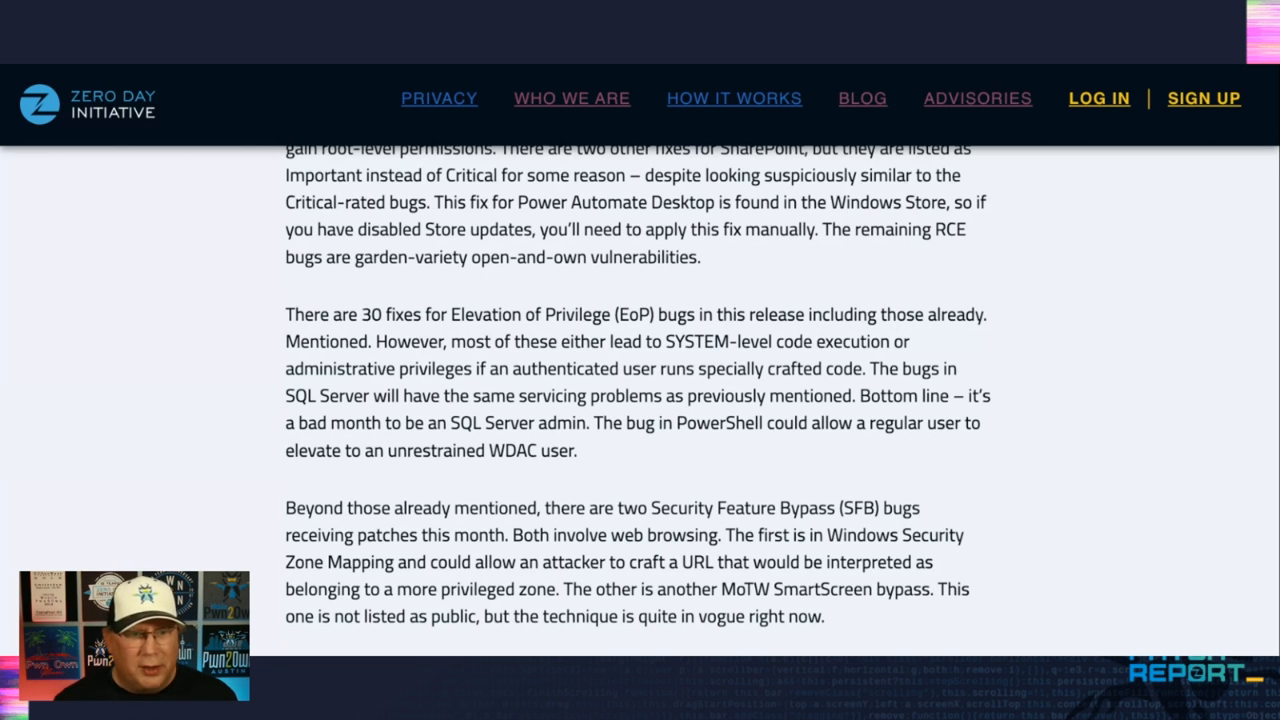
scroll(down, 3)
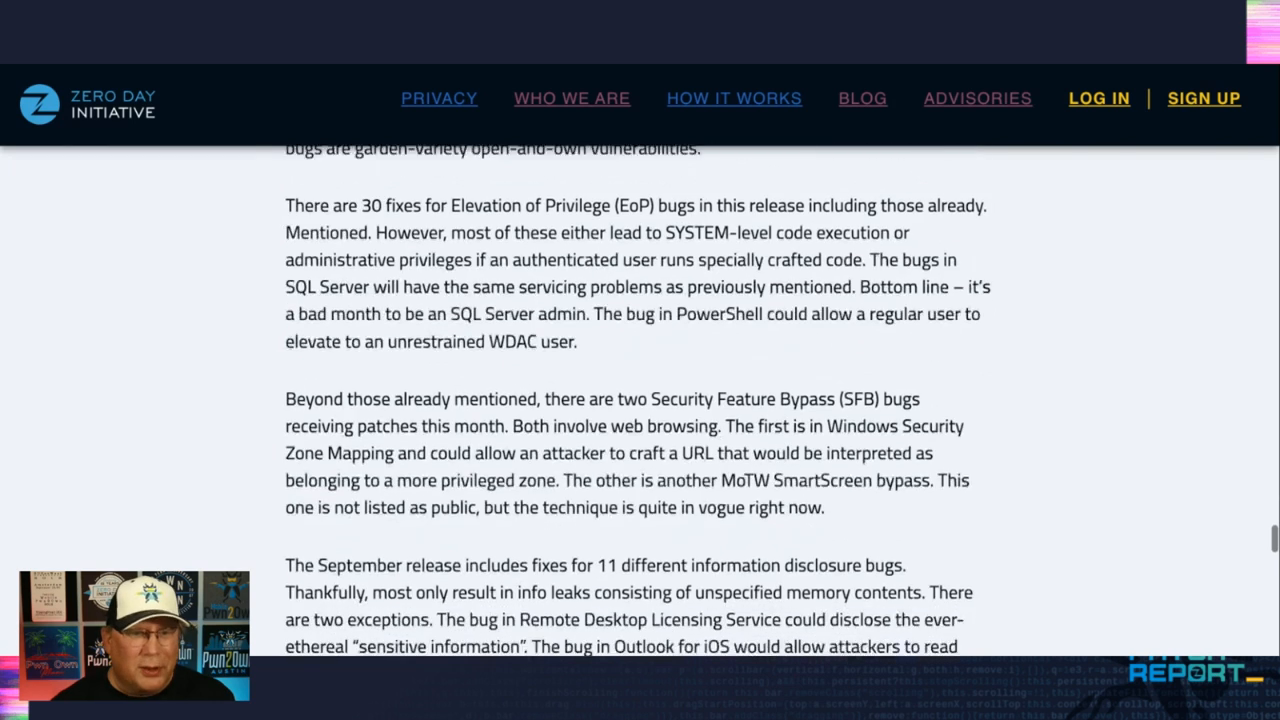
scroll(down, 3)
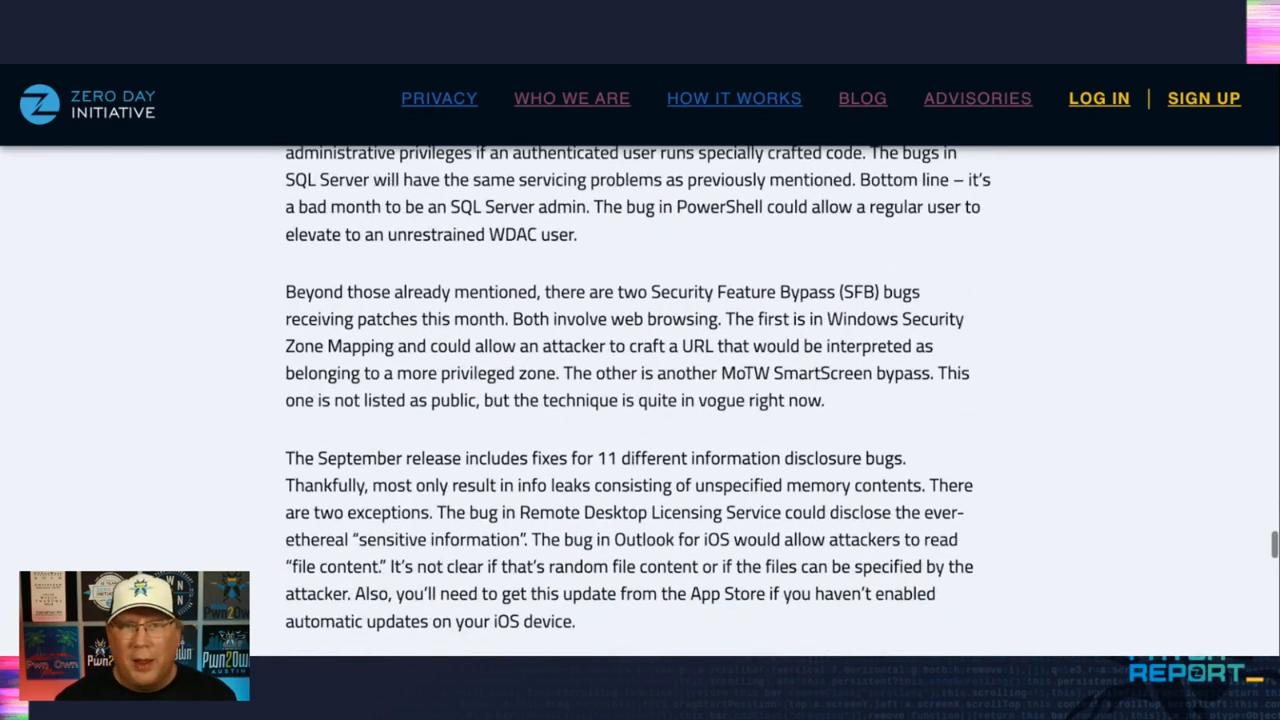
scroll(down, 3)
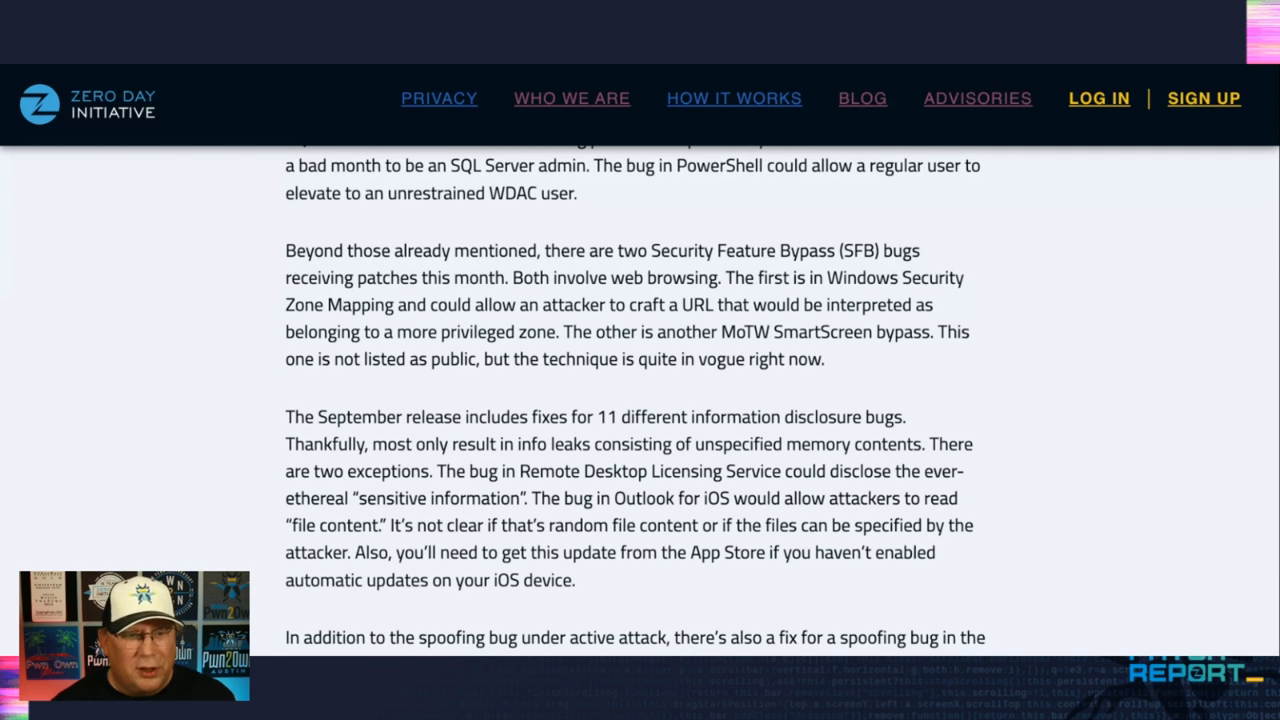
scroll(down, 3)
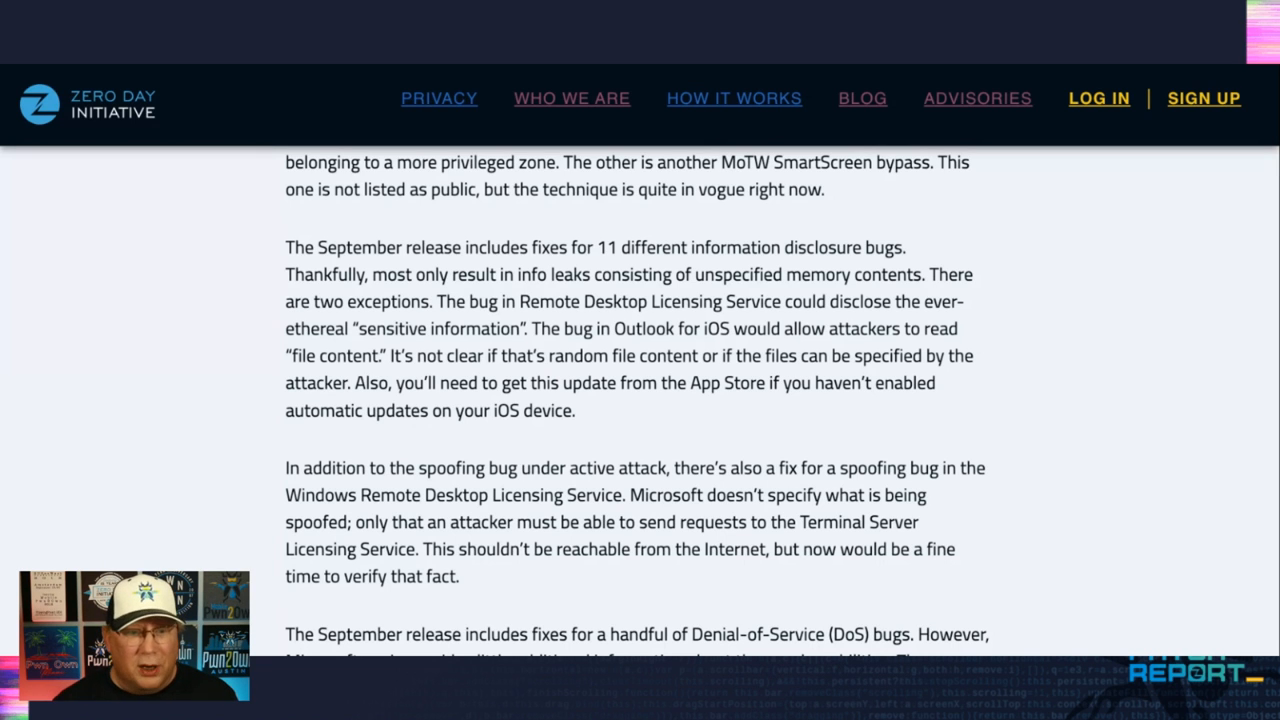
scroll(down, 3)
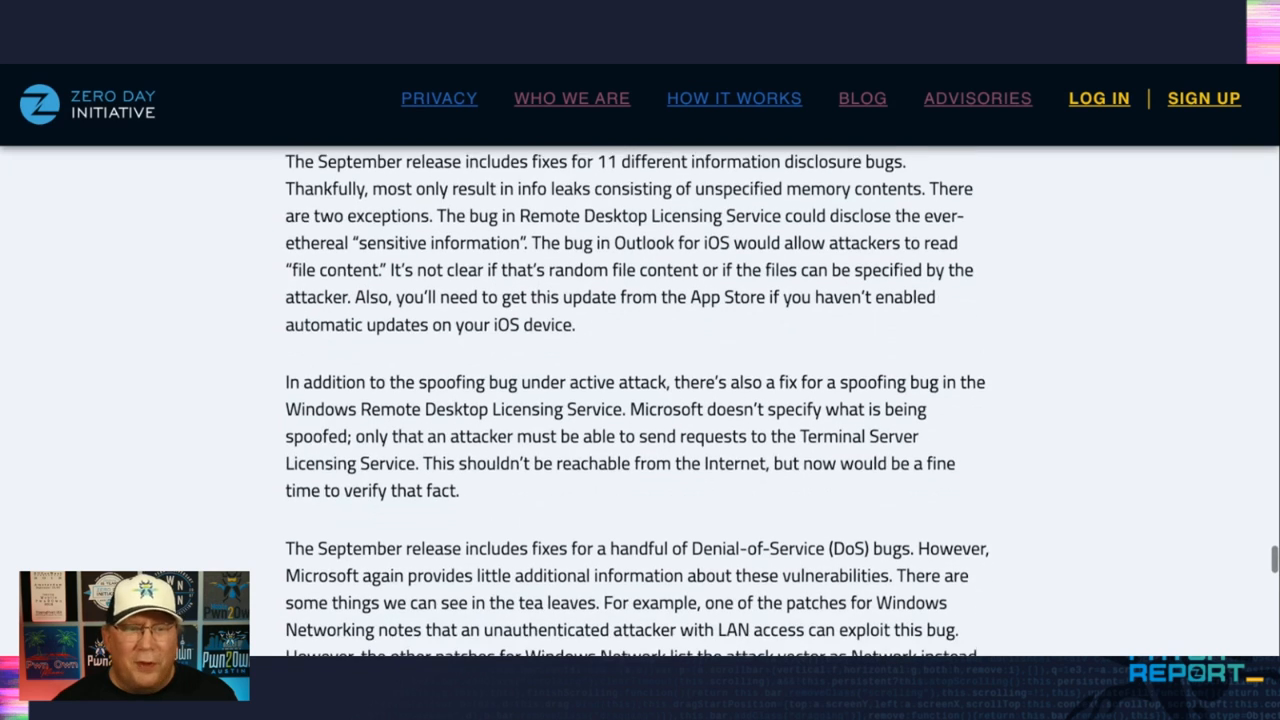
scroll(down, 3)
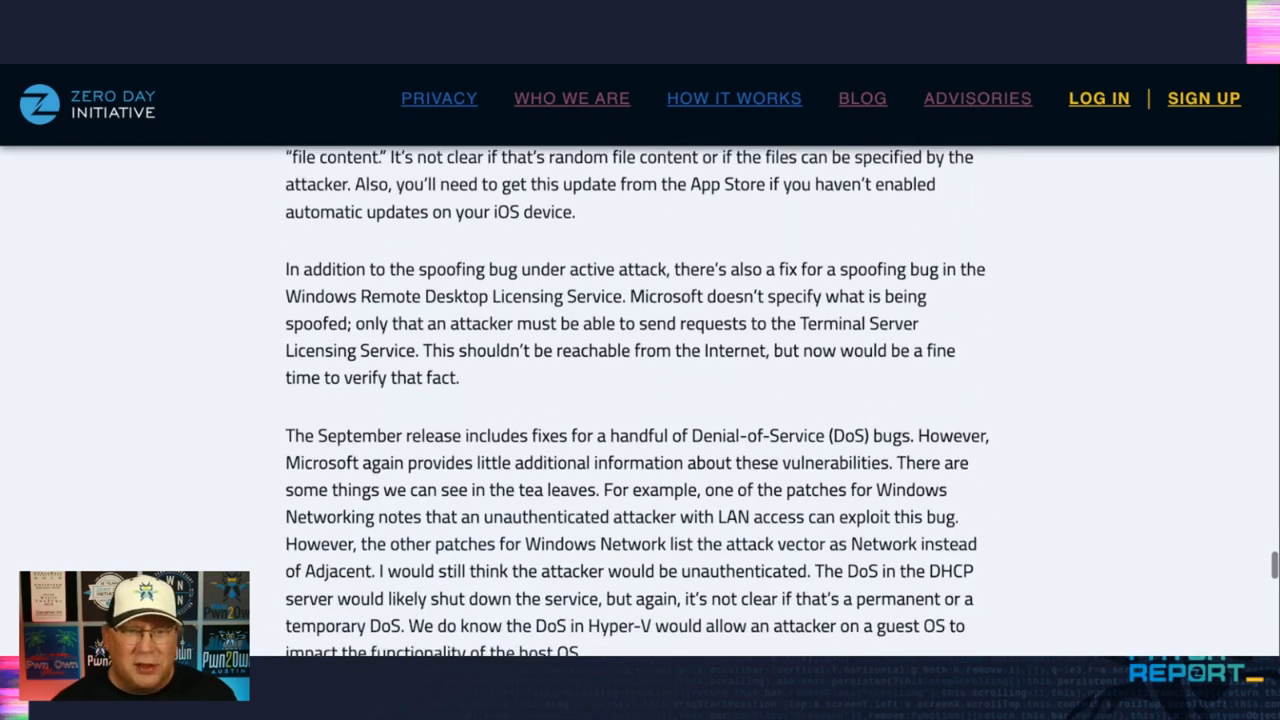
scroll(down, 3)
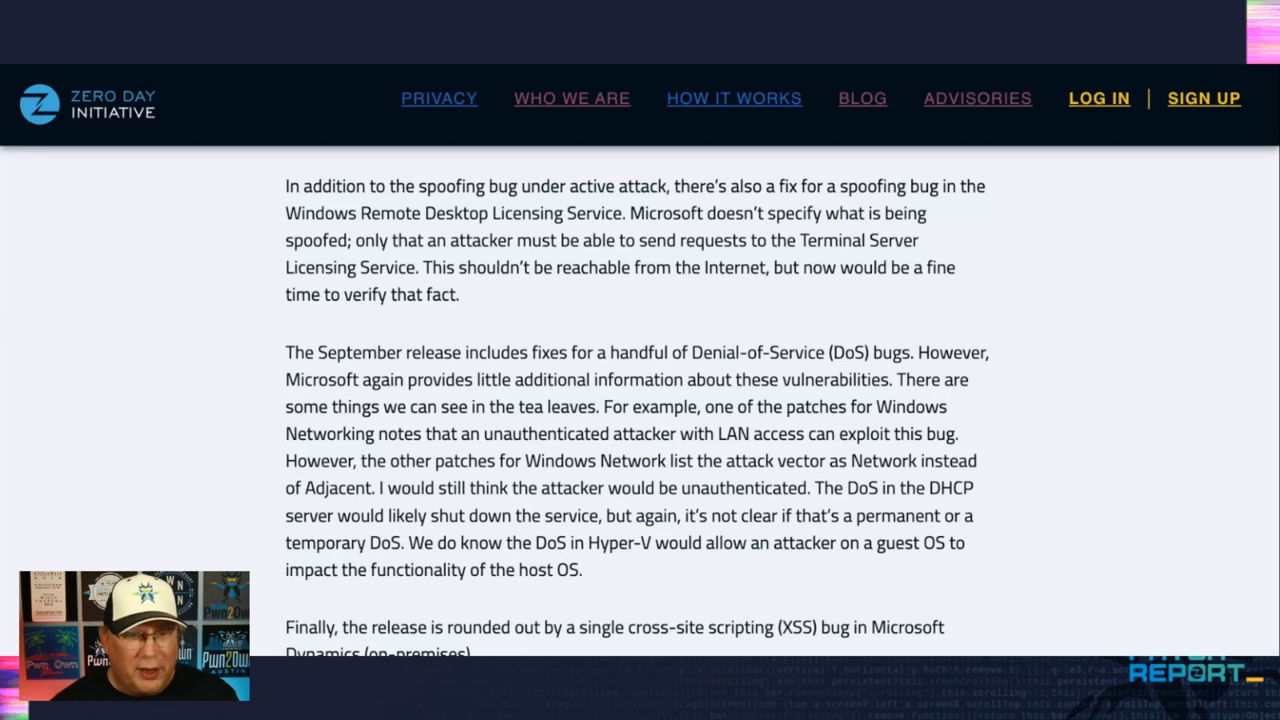
scroll(down, 3)
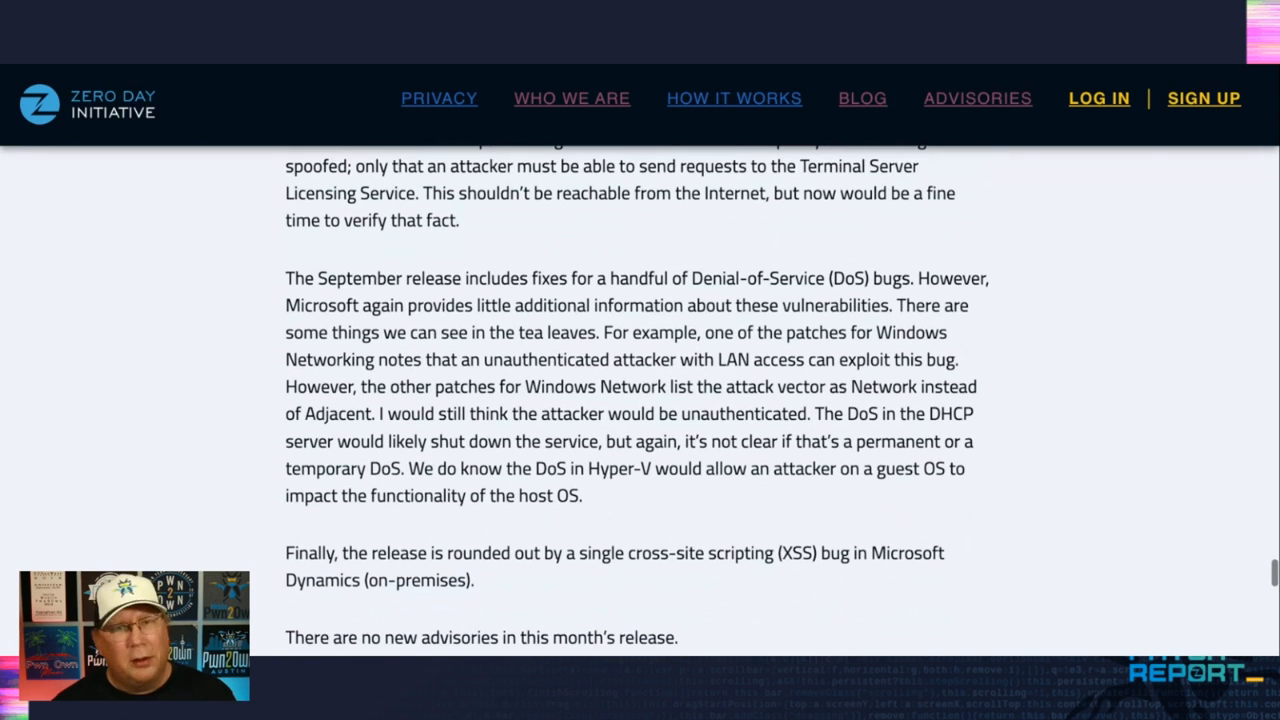
scroll(down, 3)
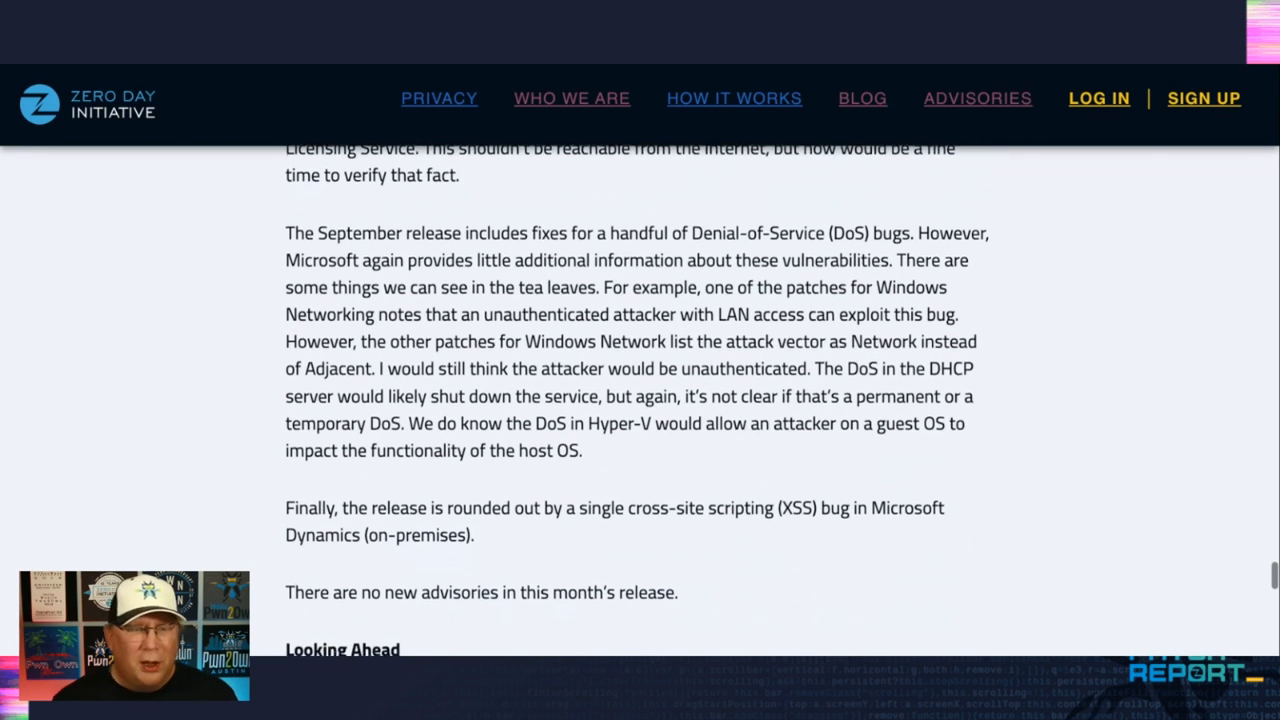